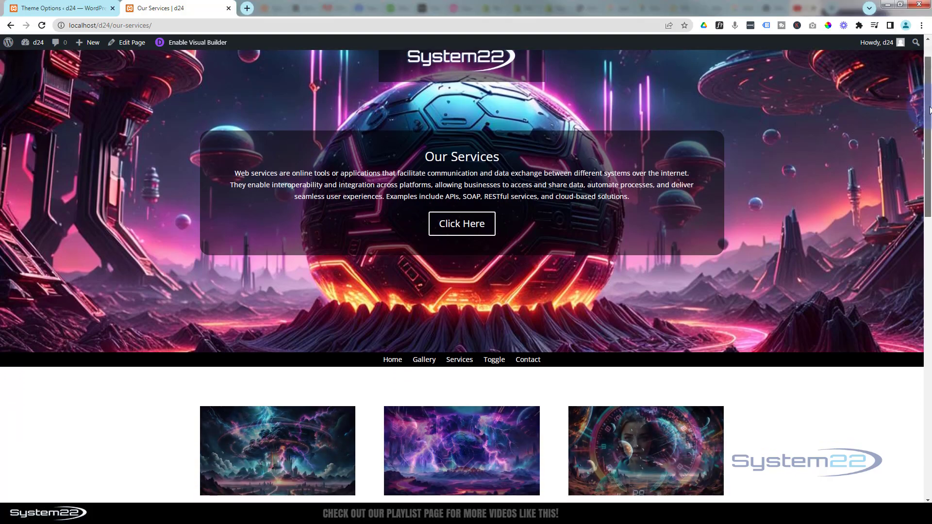
Enable the Visual Builder, remove the old image row, and add a three-column row under the titles.
{"action": "scroll", "scroll_direction": "down", "scroll_amount": 3}
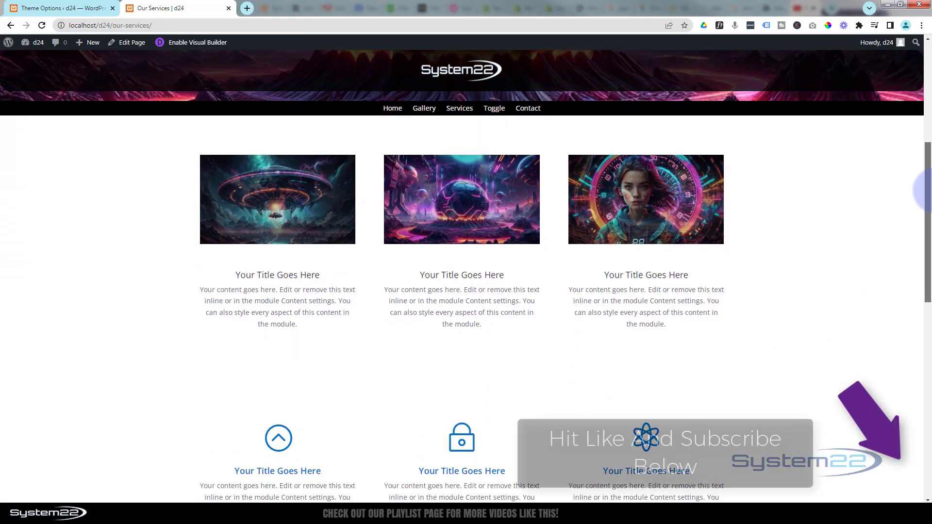
{"action": "scroll", "scroll_direction": "down", "scroll_amount": 3}
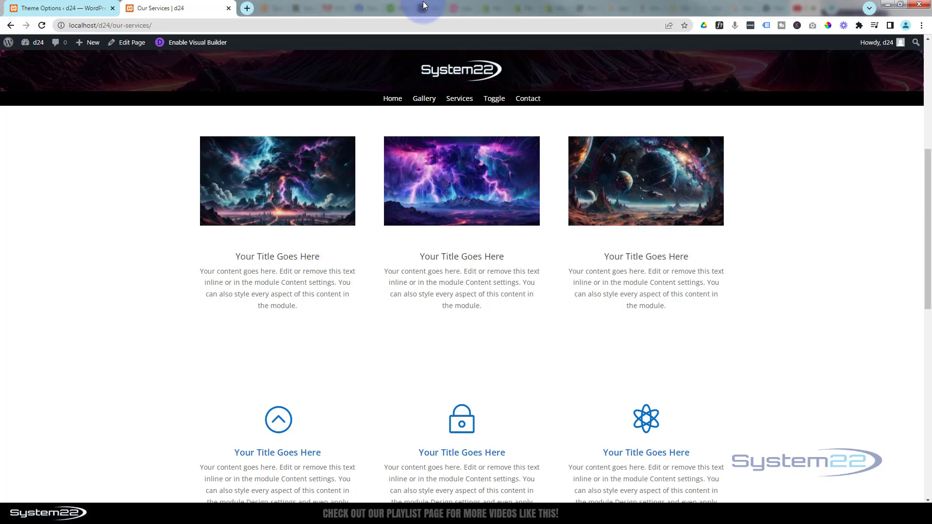
{"action": "left_click", "coordinate": [197, 42]}
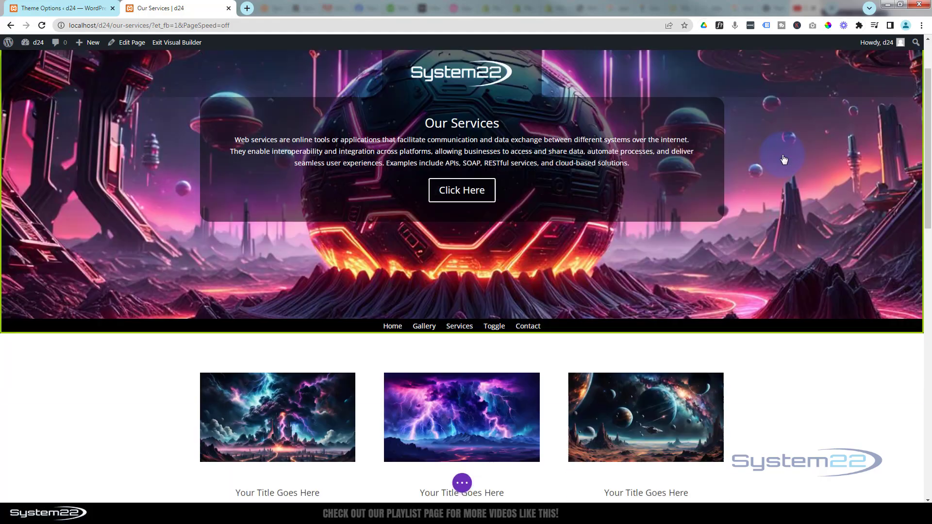
{"action": "scroll", "scroll_direction": "down", "scroll_amount": 3}
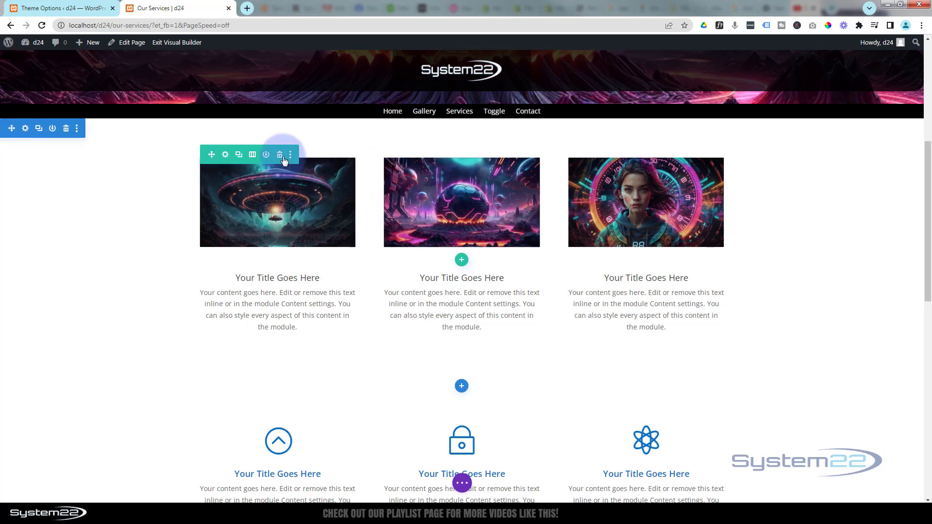
{"action": "mouse_move", "coordinate": [280, 154]}
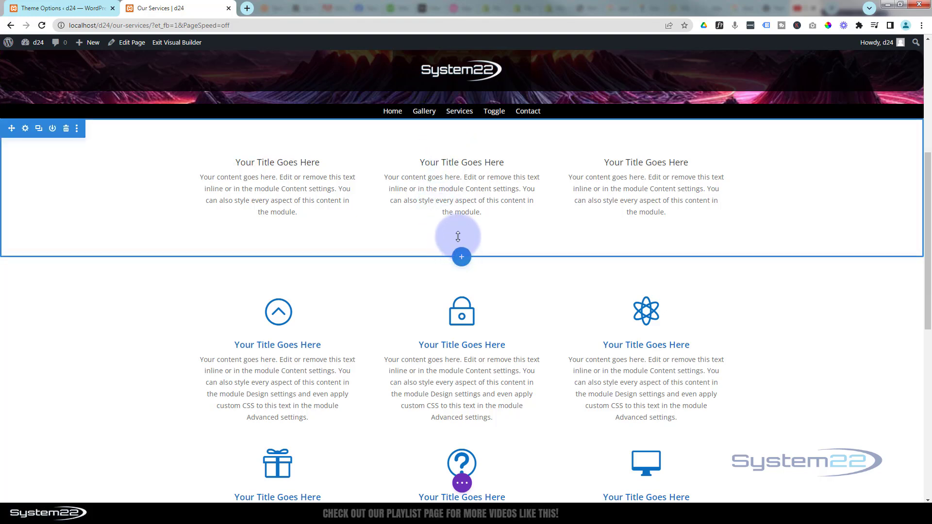
{"action": "left_click", "coordinate": [461, 257]}
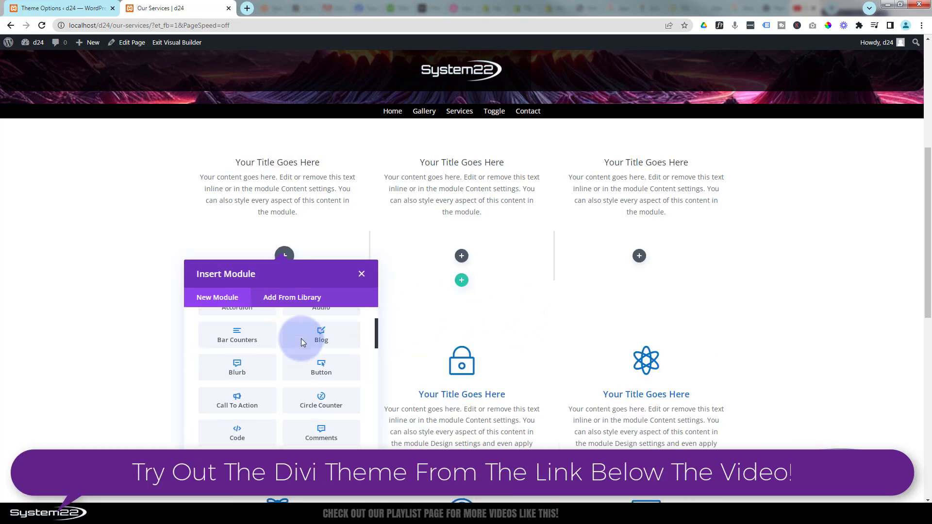
Add an Image module with the UFO picture and copy it into the other columns.
{"action": "scroll", "scroll_direction": "down", "scroll_amount": 3}
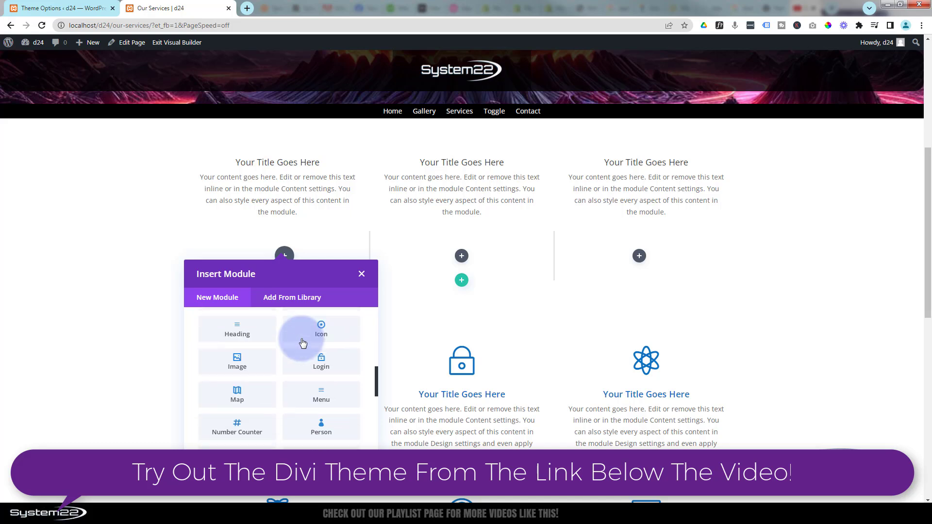
{"action": "mouse_move", "coordinate": [236, 362]}
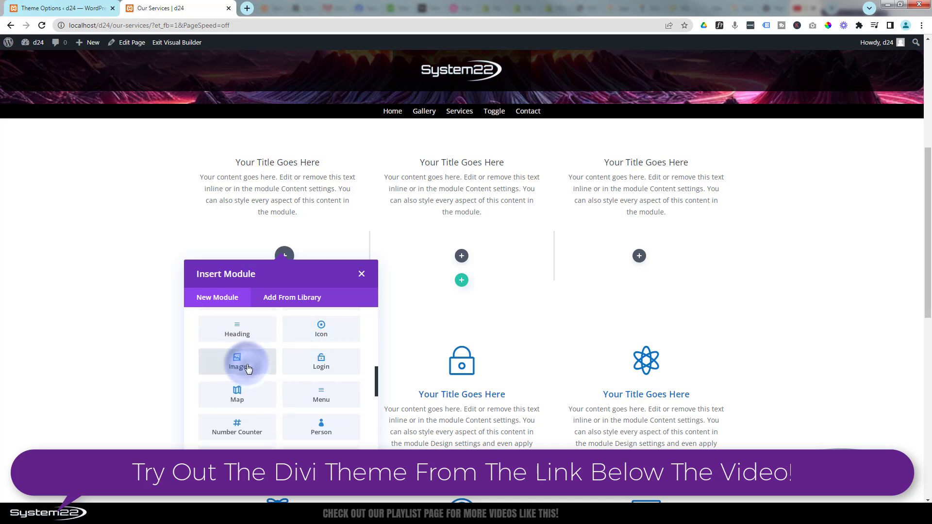
{"action": "left_click", "coordinate": [237, 363]}
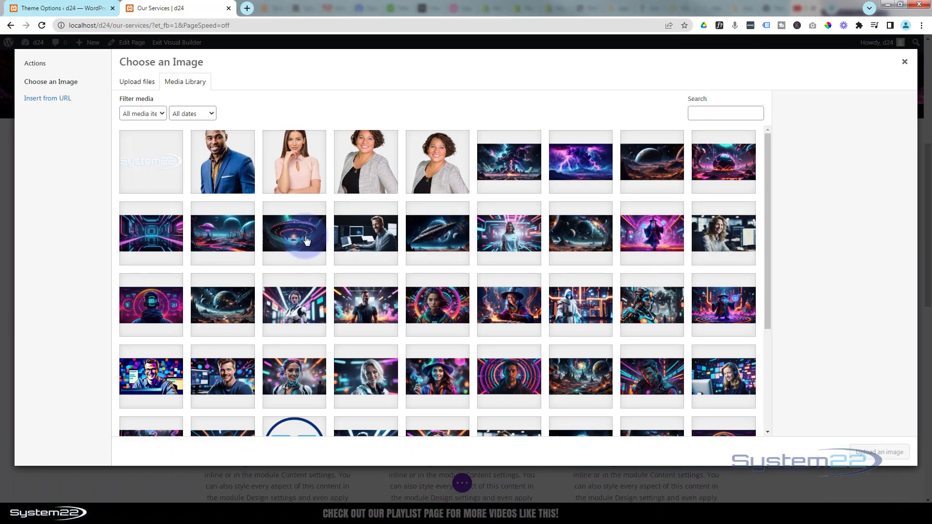
{"action": "left_click", "coordinate": [293, 233]}
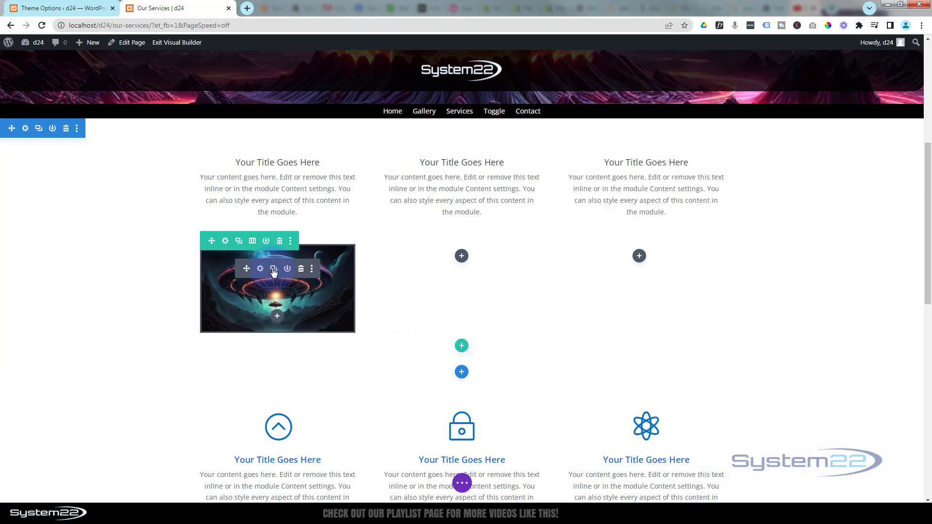
{"action": "mouse_move", "coordinate": [273, 268]}
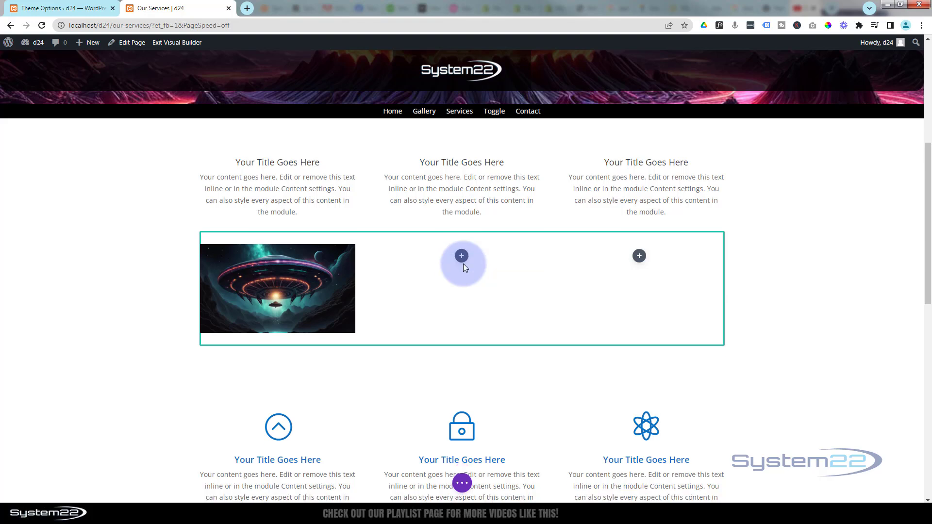
{"action": "left_click", "coordinate": [461, 256]}
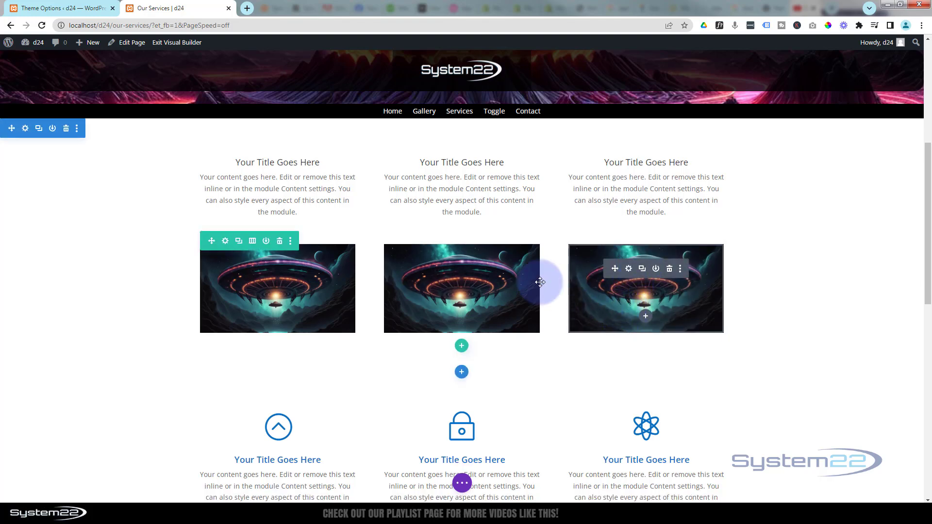
{"action": "mouse_move", "coordinate": [630, 269]}
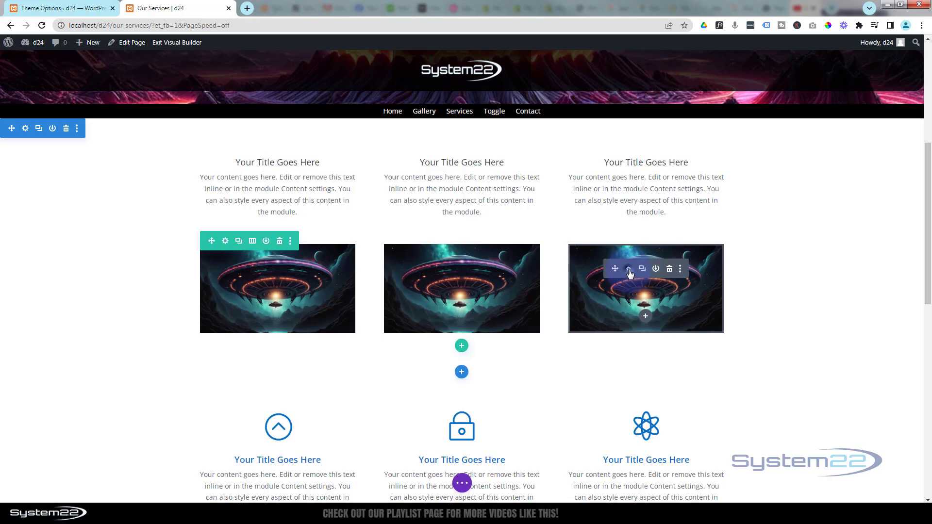
Change the right image to the planets scene and the middle image to the woman with the clock.
{"action": "left_click", "coordinate": [642, 268]}
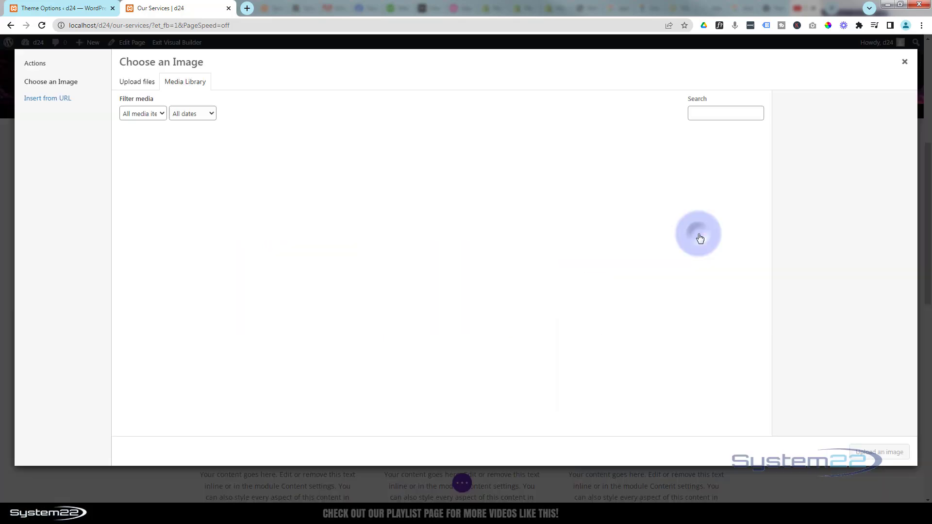
{"action": "left_click", "coordinate": [579, 233]}
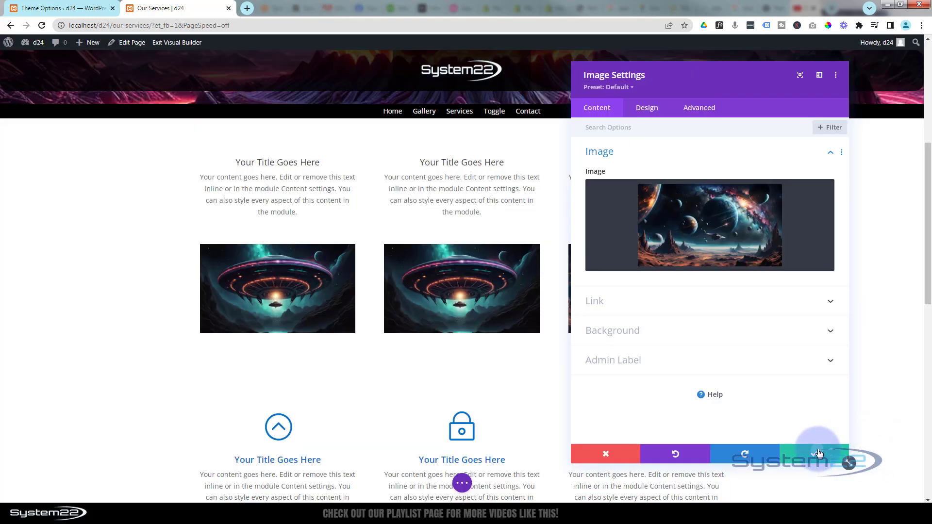
{"action": "left_click", "coordinate": [814, 454]}
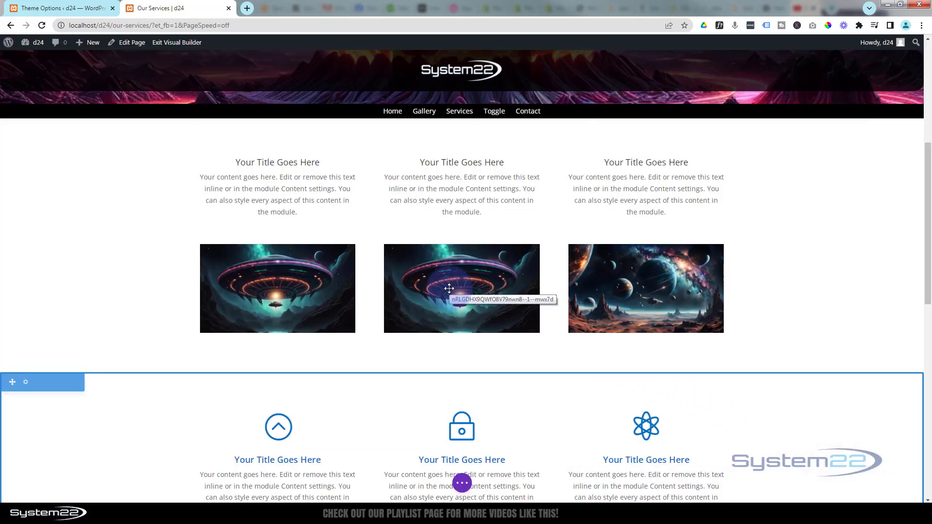
{"action": "left_click", "coordinate": [461, 288]}
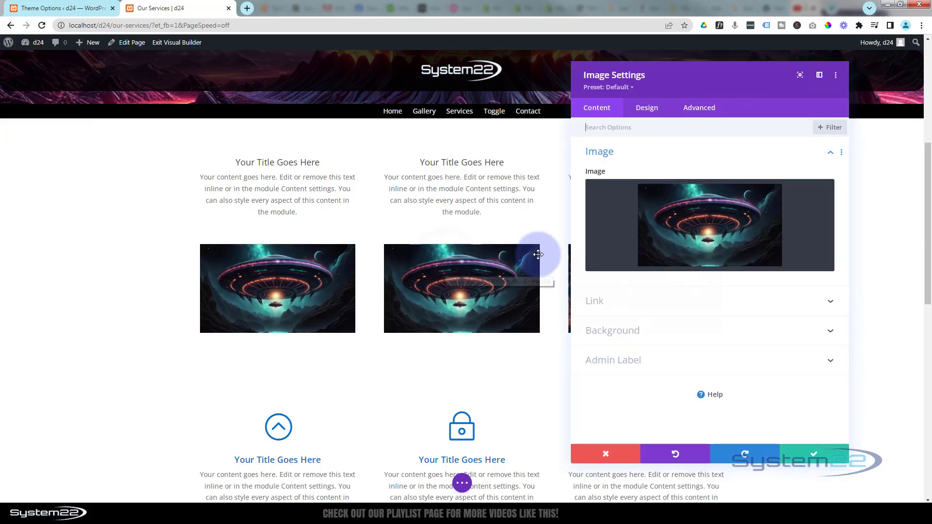
{"action": "left_click", "coordinate": [709, 225]}
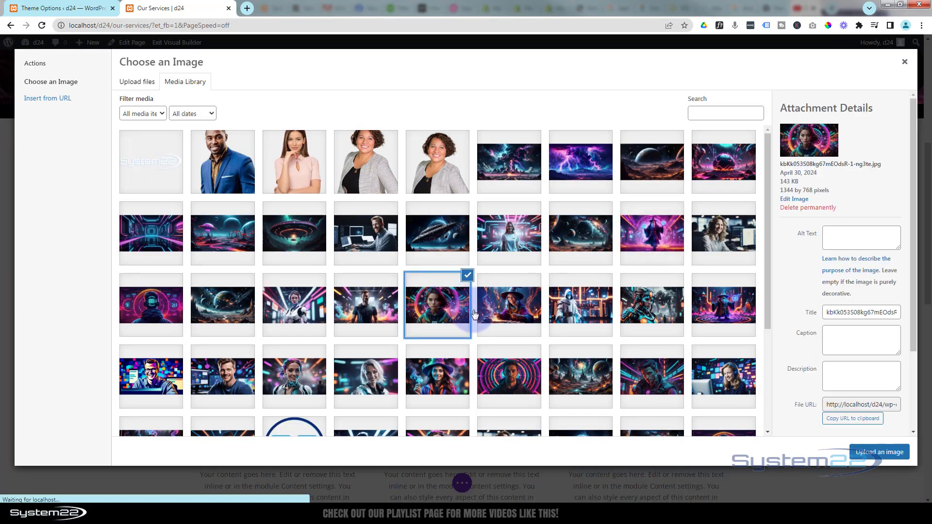
{"action": "left_click", "coordinate": [878, 452]}
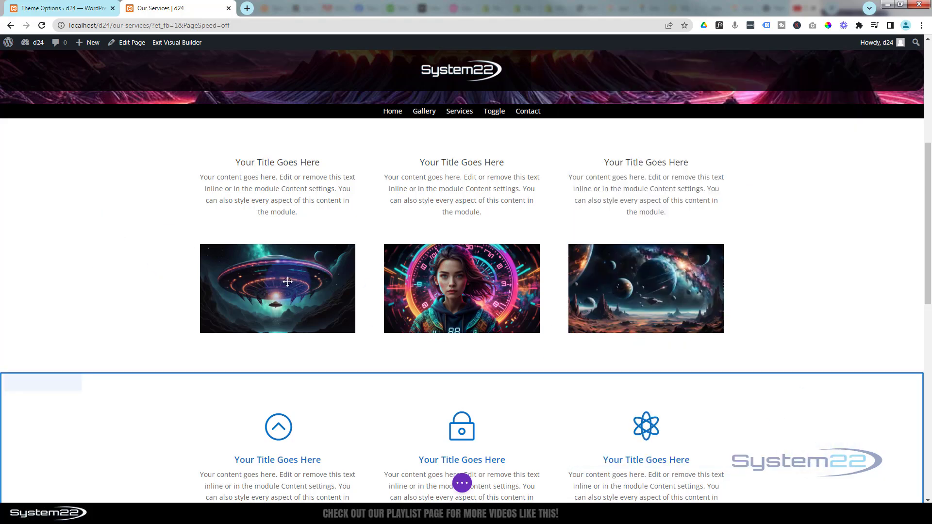
{"action": "mouse_move", "coordinate": [553, 295]}
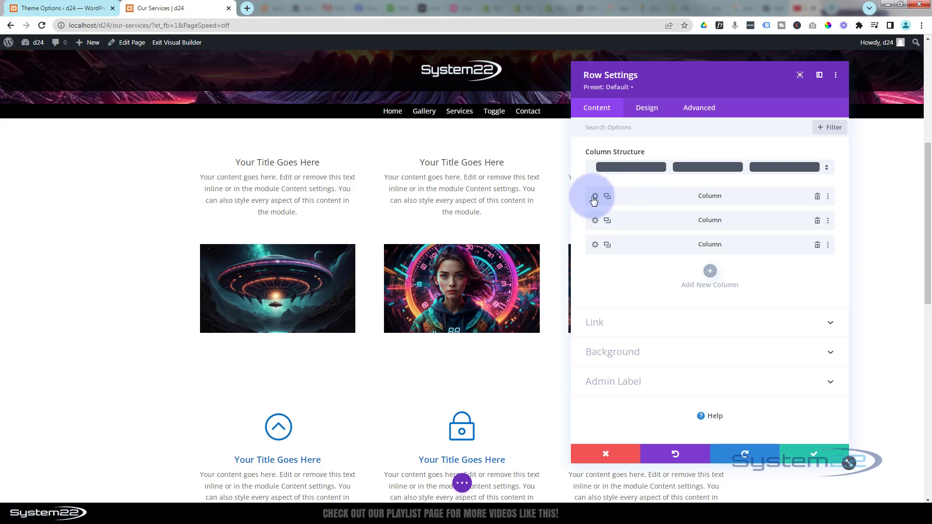
Set the stormy landscape as the first column's background image.
{"action": "left_click", "coordinate": [594, 327]}
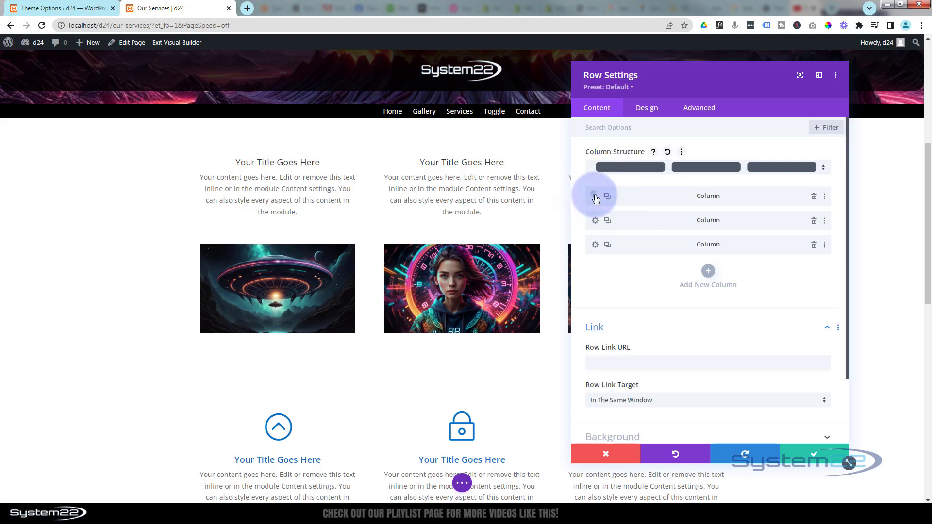
{"action": "left_click", "coordinate": [595, 196]}
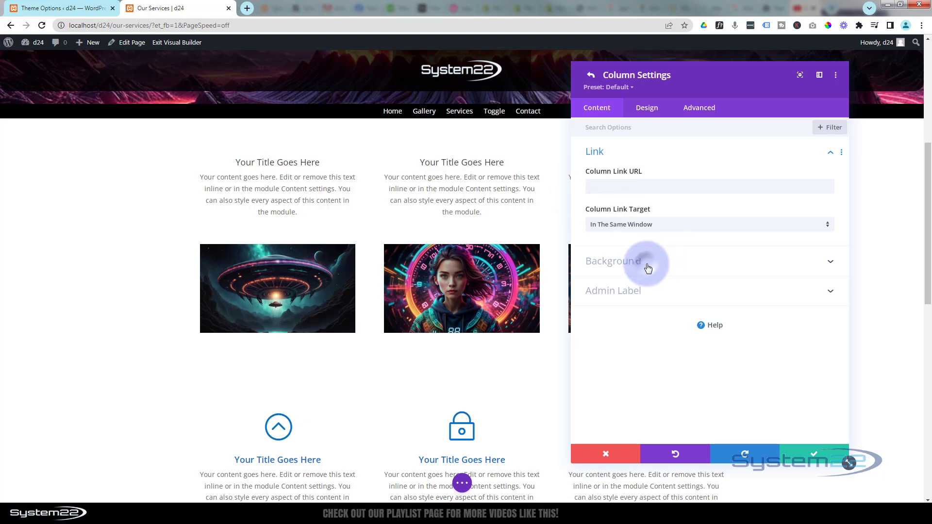
{"action": "left_click", "coordinate": [612, 261]}
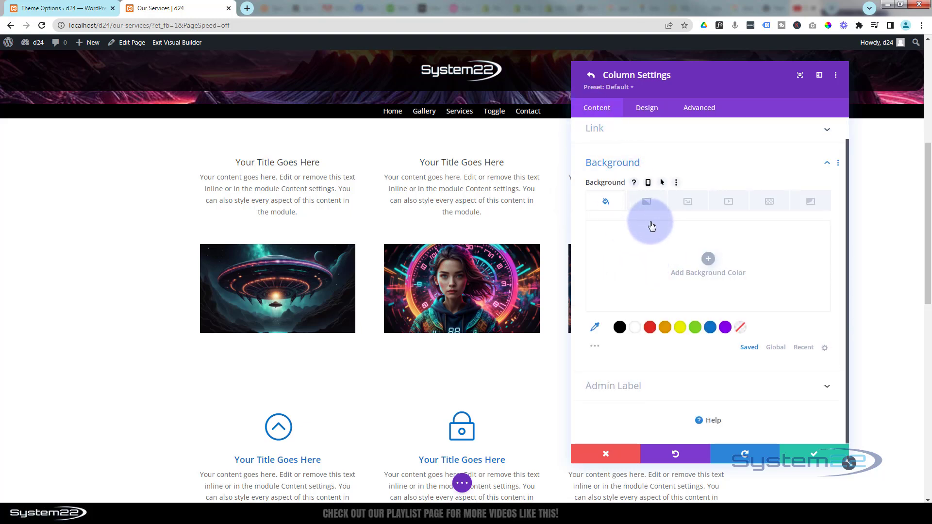
{"action": "left_click", "coordinate": [688, 201]}
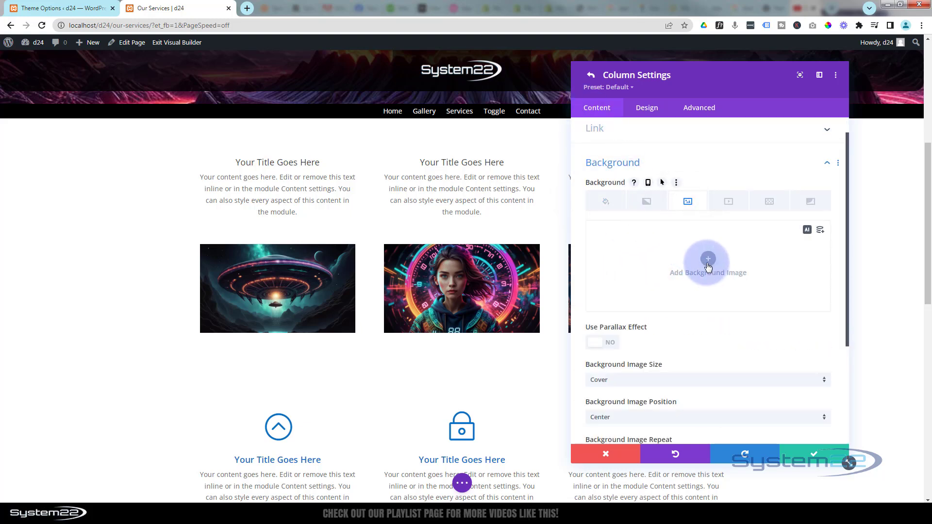
{"action": "left_click", "coordinate": [707, 266]}
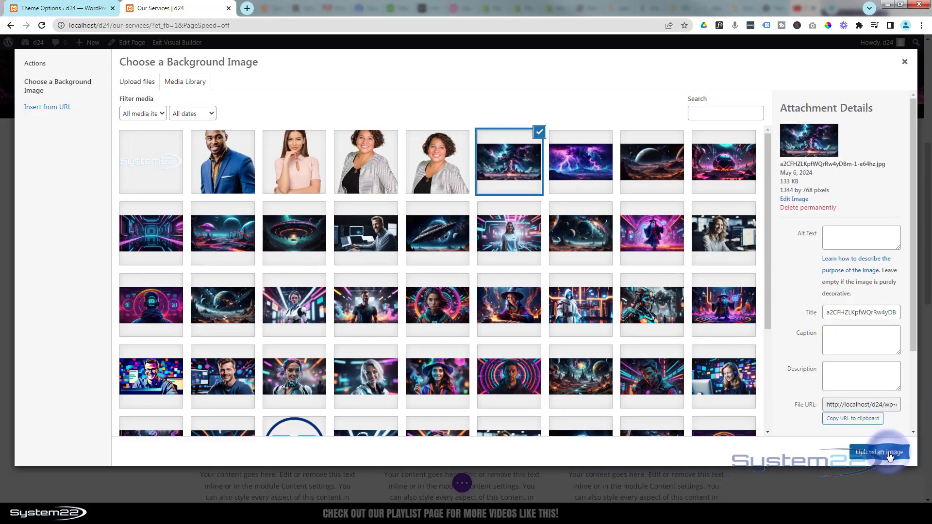
{"action": "left_click", "coordinate": [879, 452]}
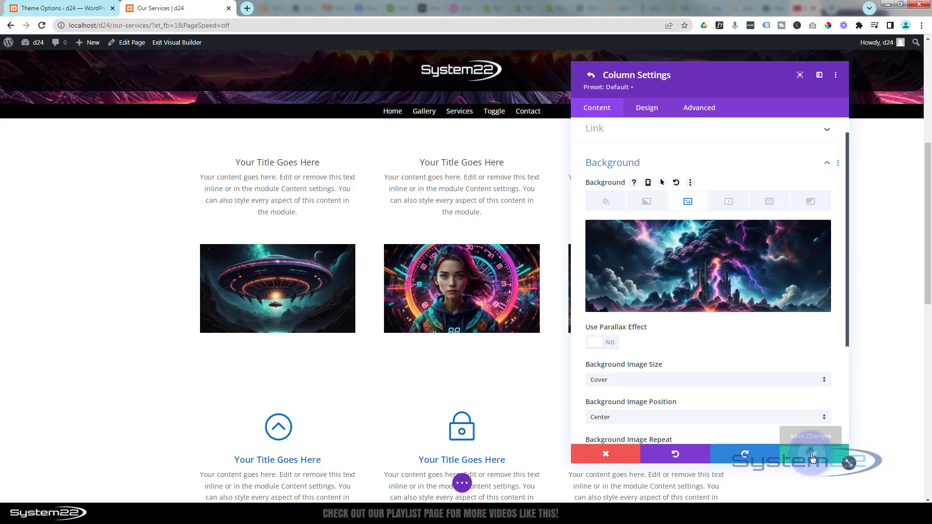
{"action": "left_click", "coordinate": [591, 74]}
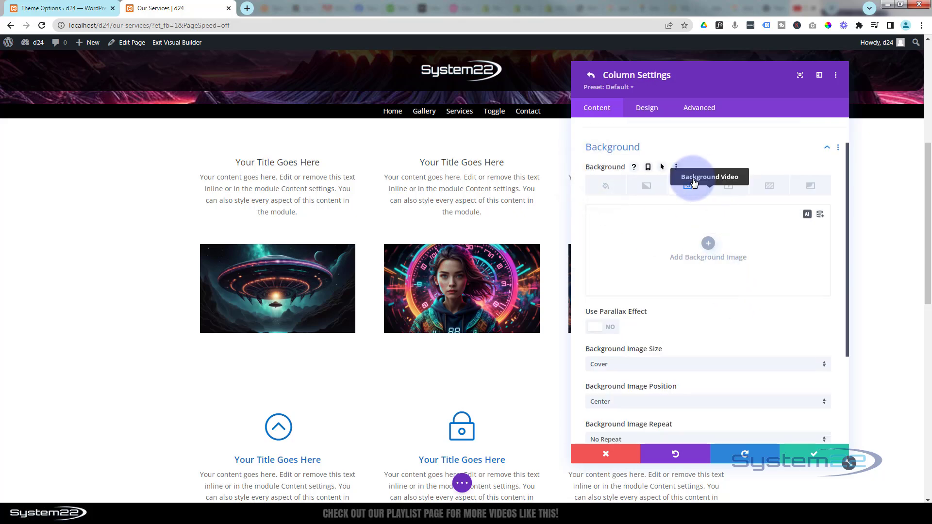
Give the other columns background images: the glowing sphere and a landscape.
{"action": "left_click", "coordinate": [707, 249]}
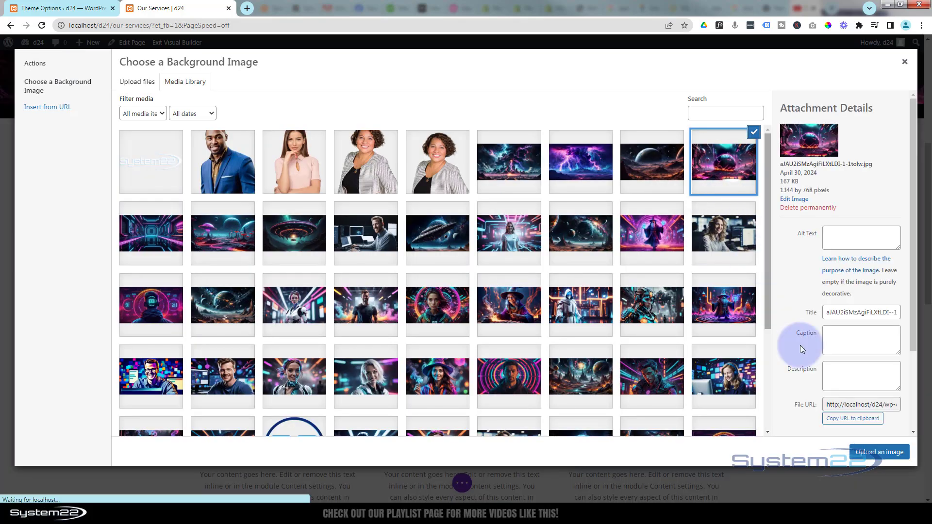
{"action": "left_click", "coordinate": [879, 452]}
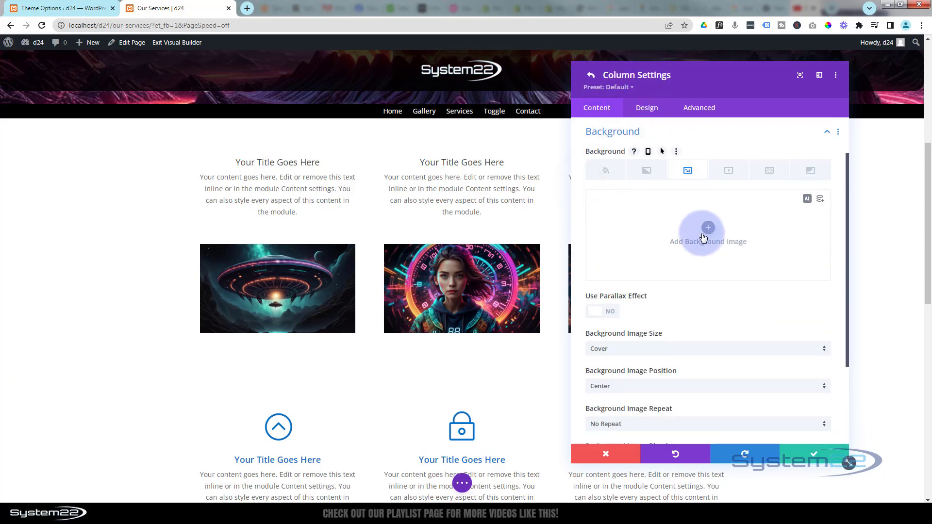
{"action": "left_click", "coordinate": [707, 235]}
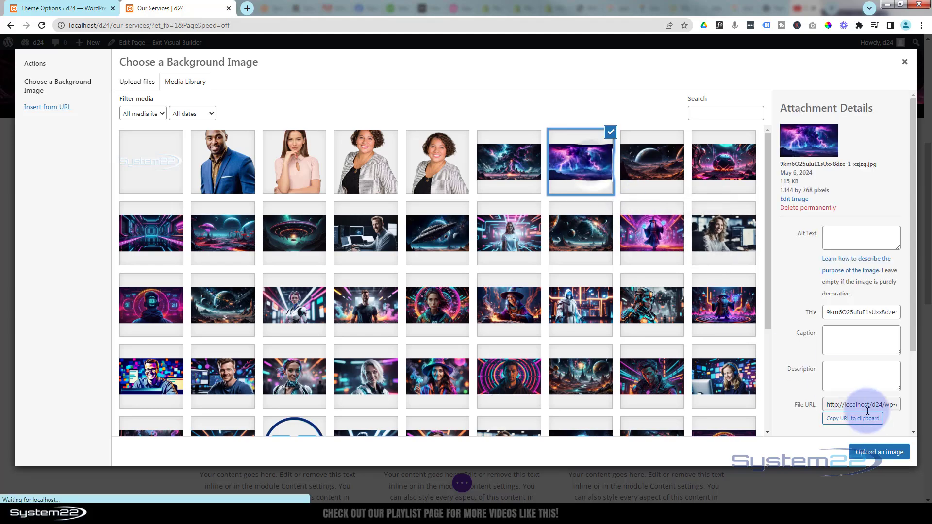
{"action": "left_click", "coordinate": [879, 452]}
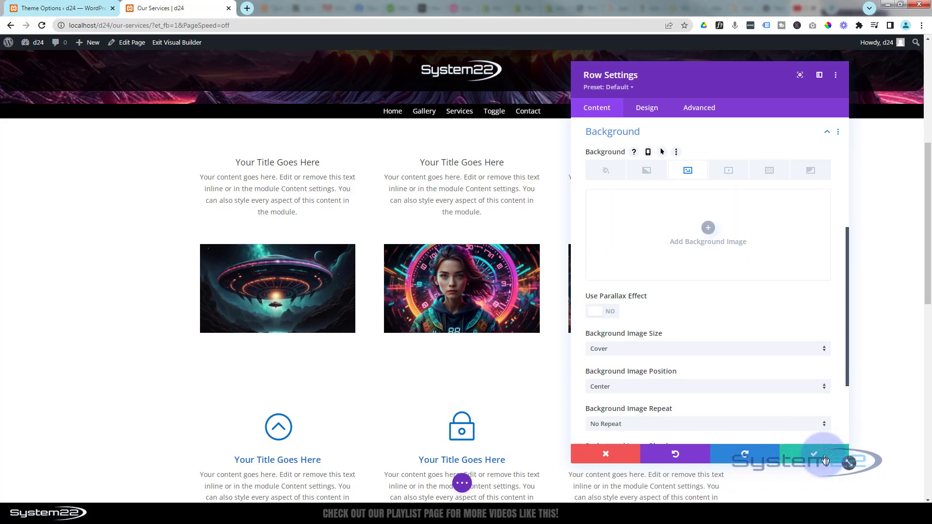
Save the row settings, insert a Code module into the image row, and reposition its settings panel.
{"action": "left_click", "coordinate": [822, 453]}
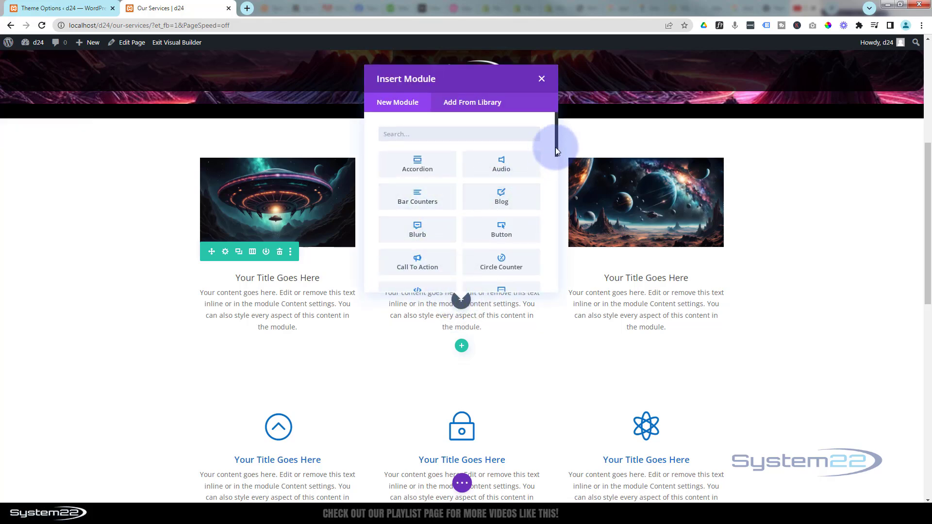
{"action": "scroll", "scroll_direction": "down", "scroll_amount": 3}
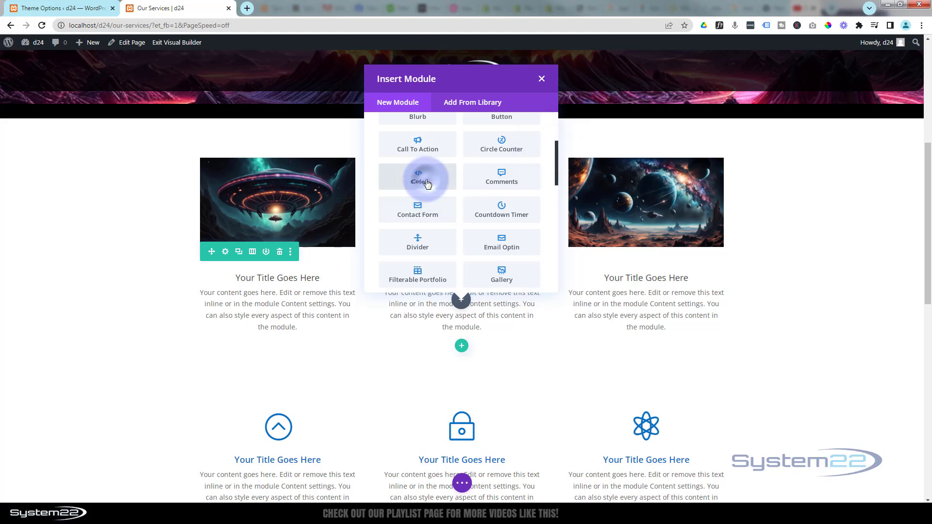
{"action": "left_click", "coordinate": [418, 177]}
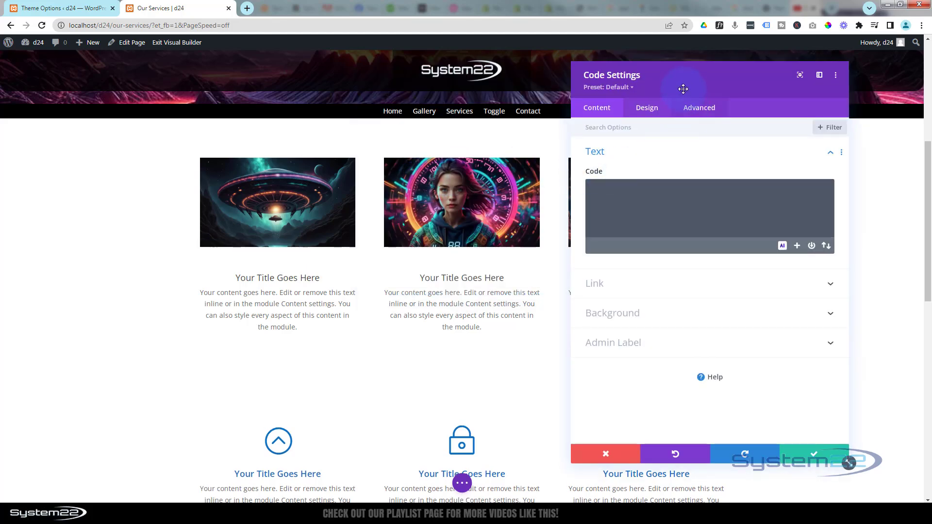
{"action": "left_click_drag", "start_coordinate": [683, 89], "coordinate": [660, 146]}
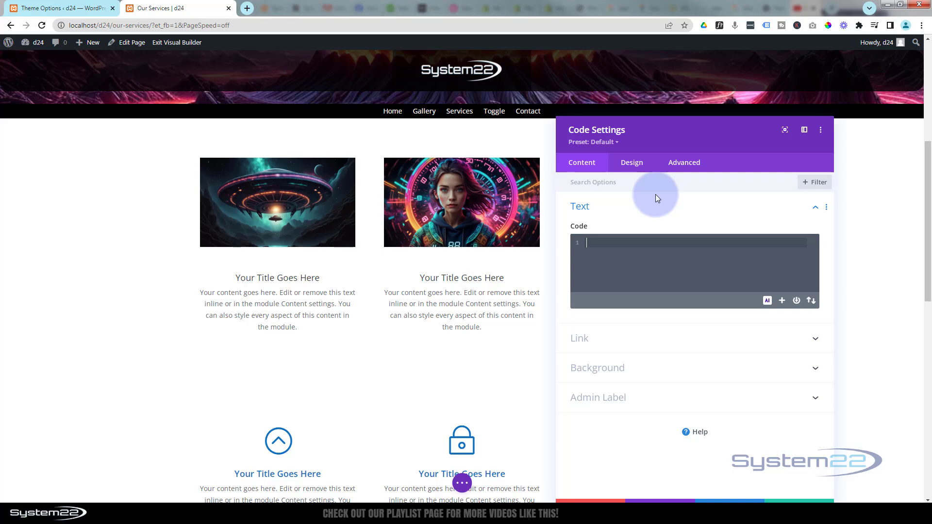
Enter <style> .imfd { animation: fdim 20s infinite; } in the Code field.
{"action": "type", "text": "<"}
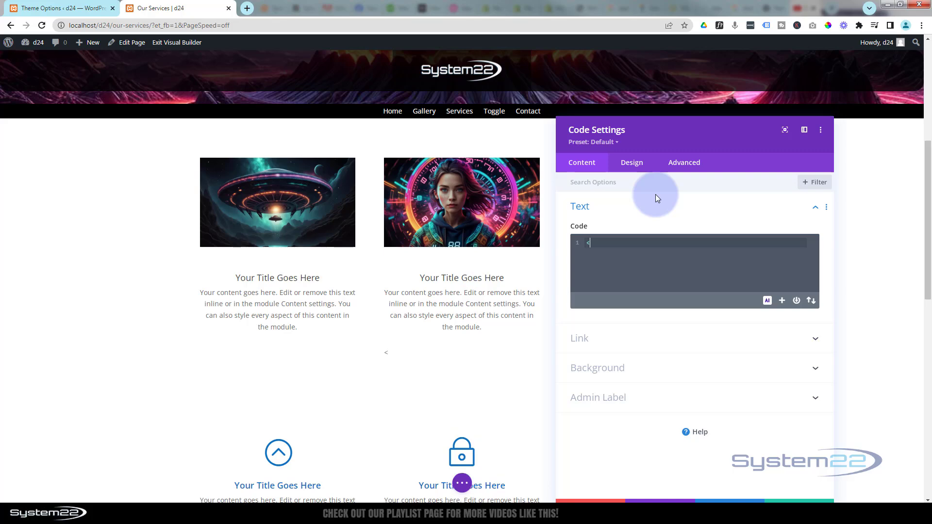
{"action": "type", "text": "st"}
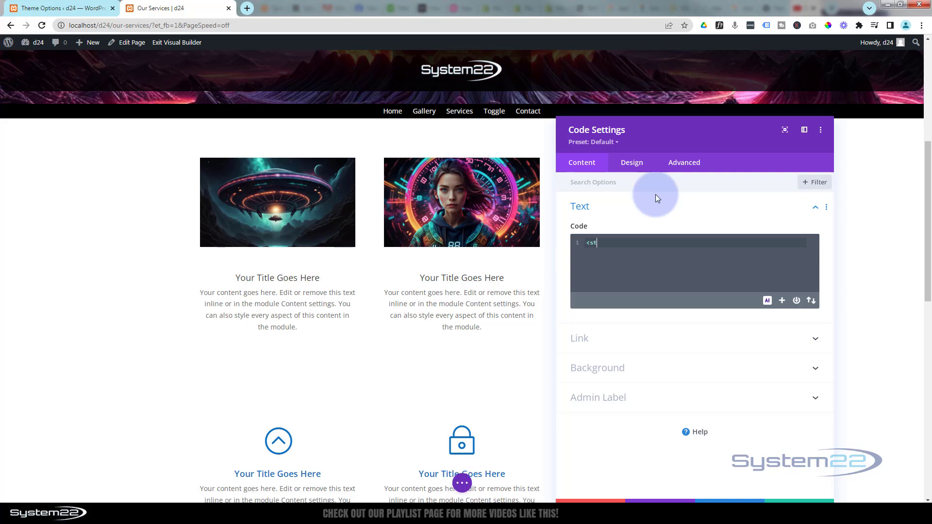
{"action": "type", "text": "yle>"}
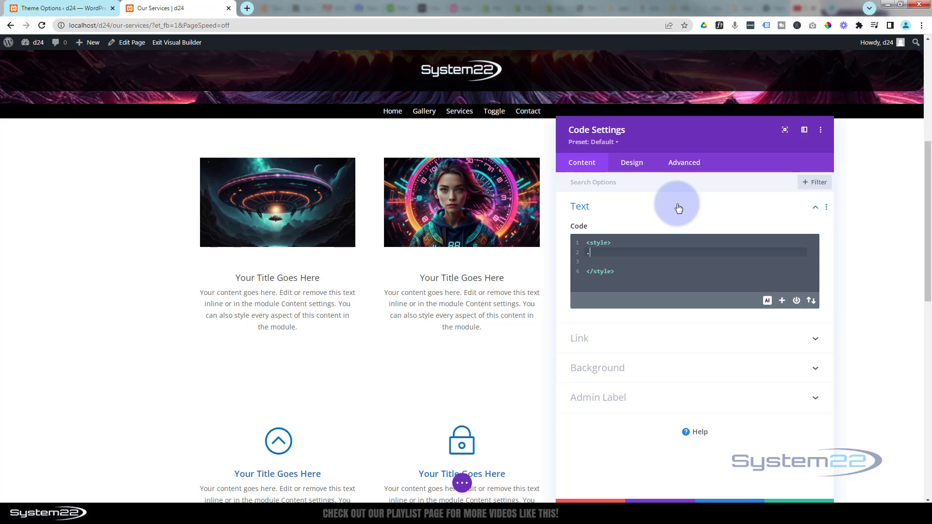
{"action": "type", "text": ".imf"}
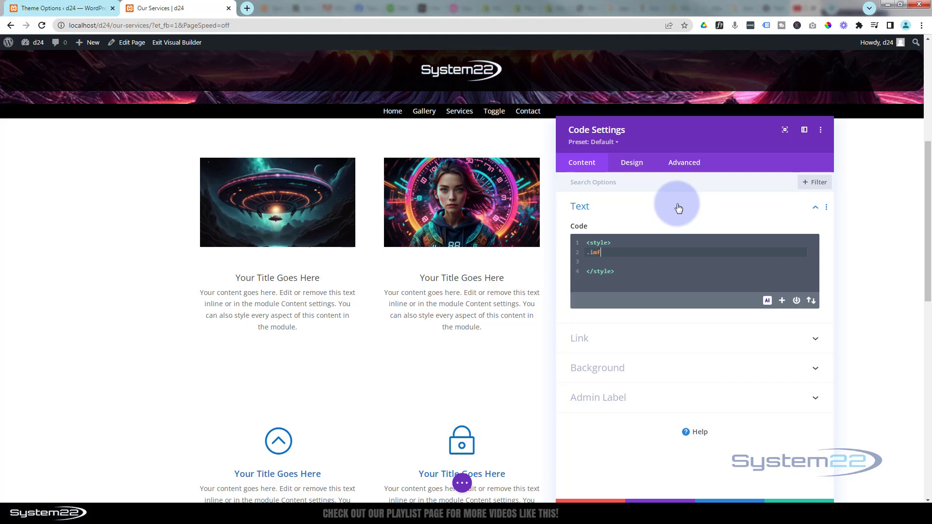
{"action": "type", "text": "d"}
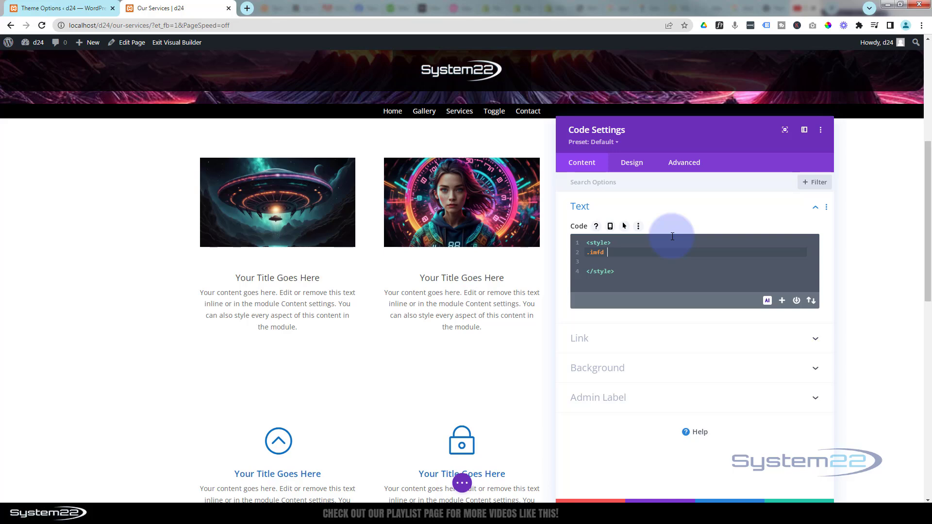
{"action": "type", "text": "{"}
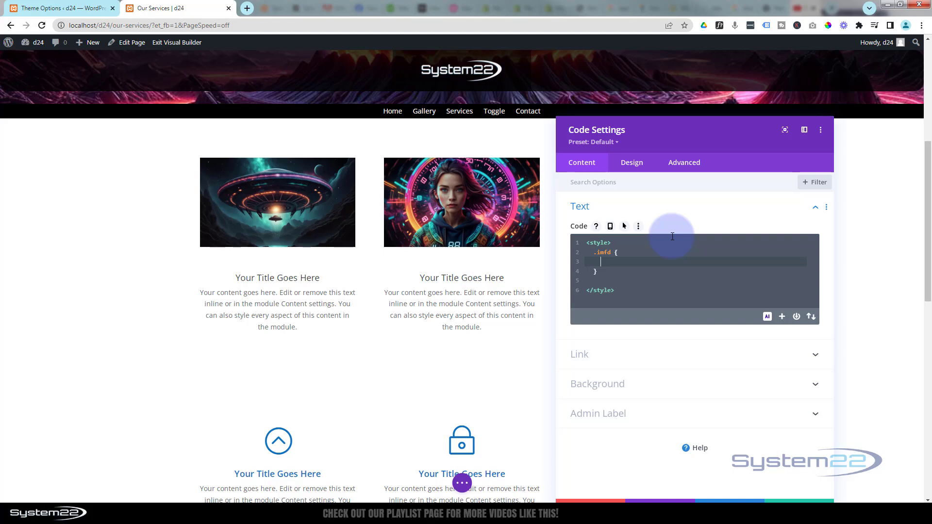
{"action": "type", "text": "animat"}
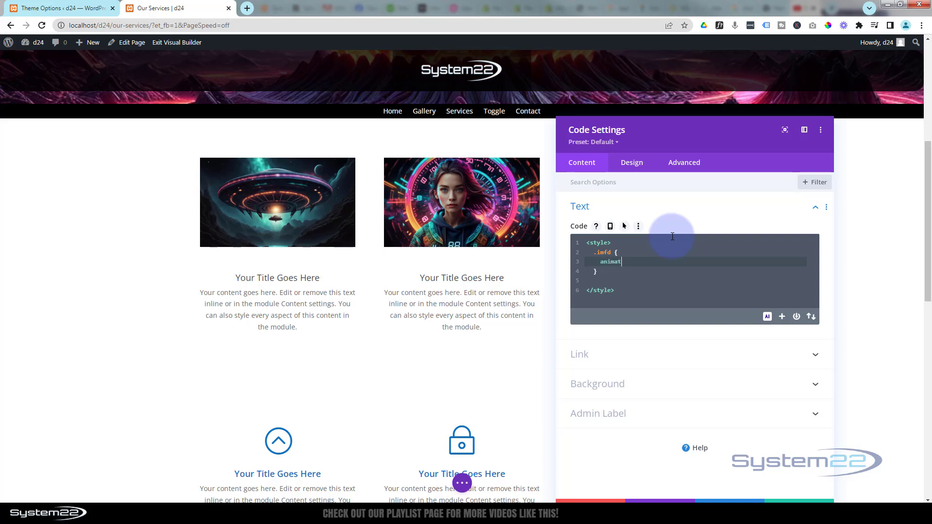
{"action": "type", "text": "ion:"}
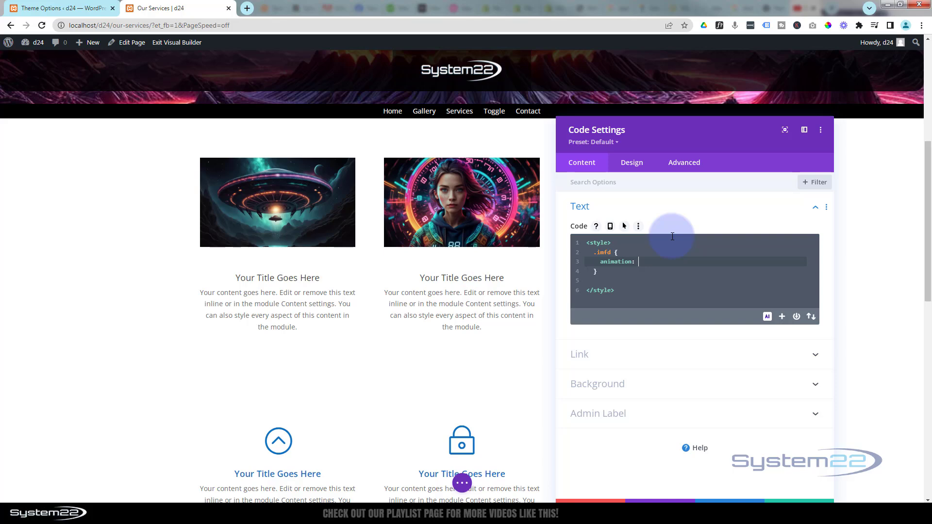
{"action": "type", "text": "fdim"}
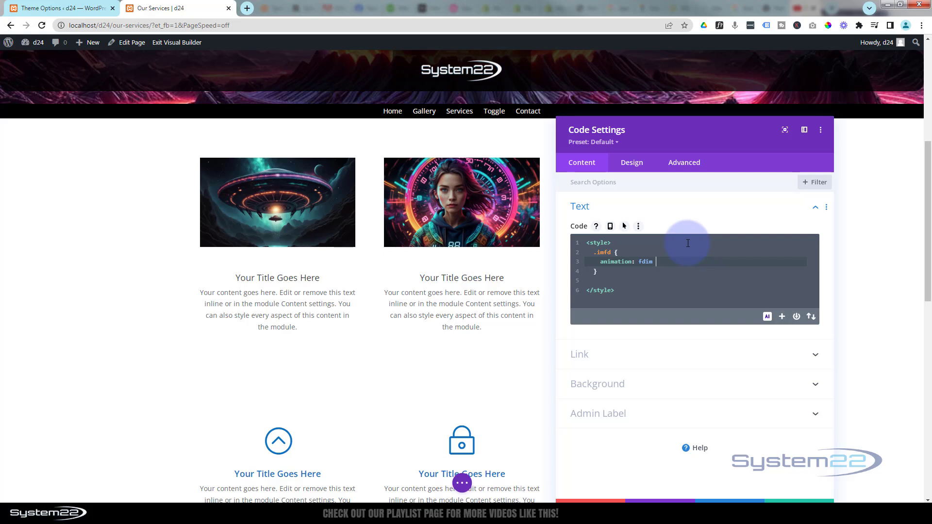
{"action": "type", "text": "2e"}
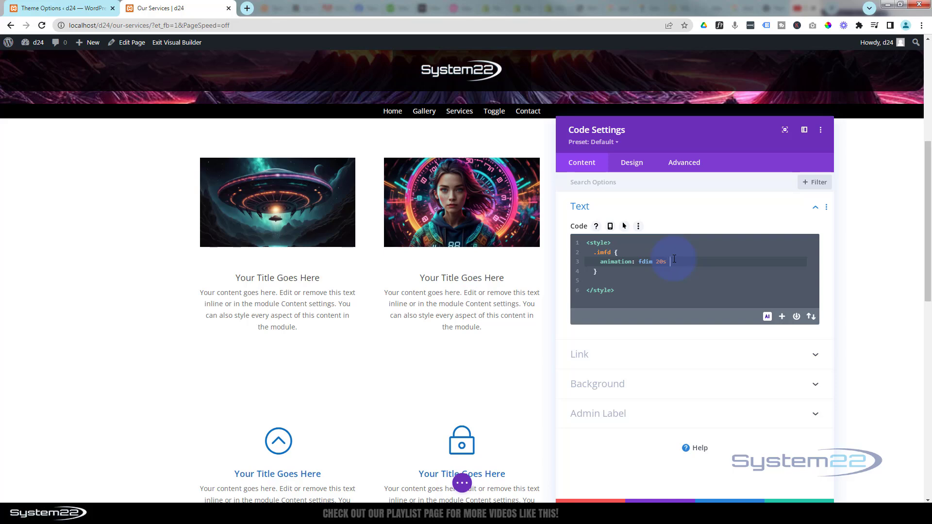
{"action": "type", "text": "infinite;"}
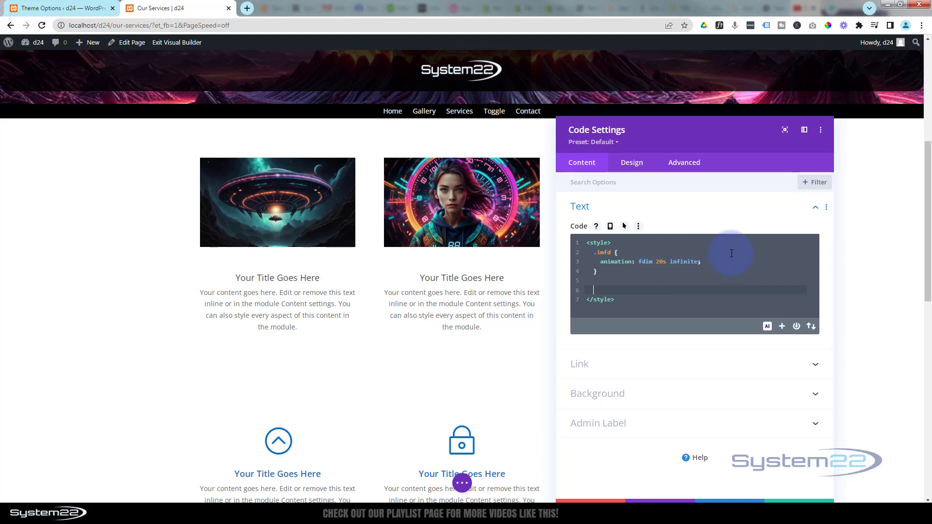
{"action": "type", "text": "e"}
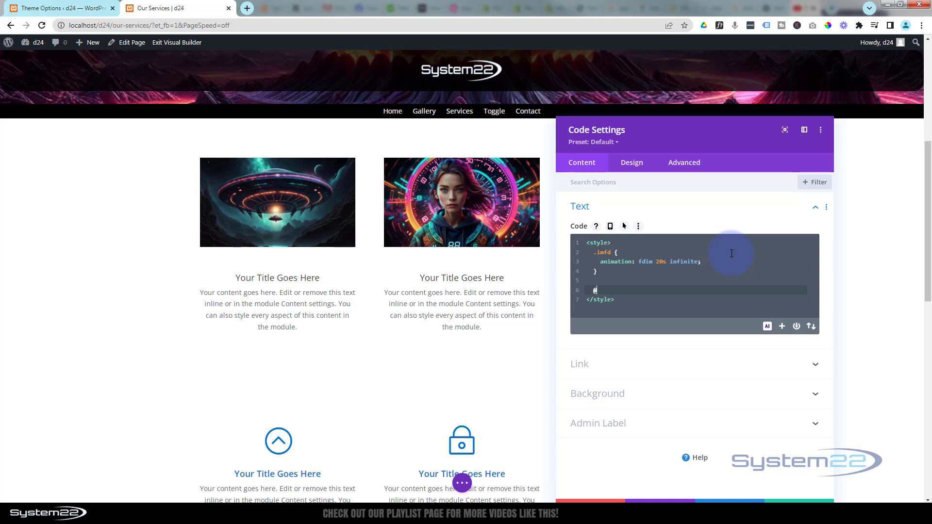
{"action": "type", "text": "keyframes"}
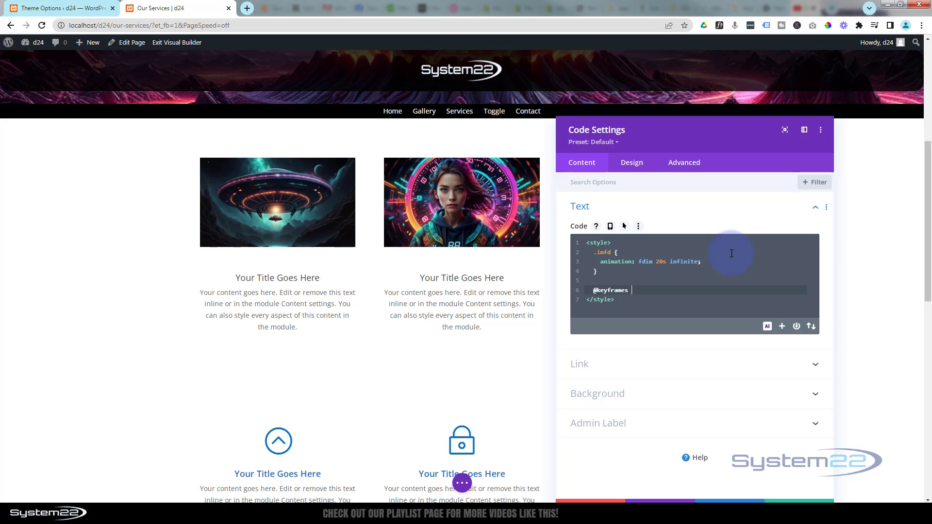
{"action": "type", "text": "fdim {}"}
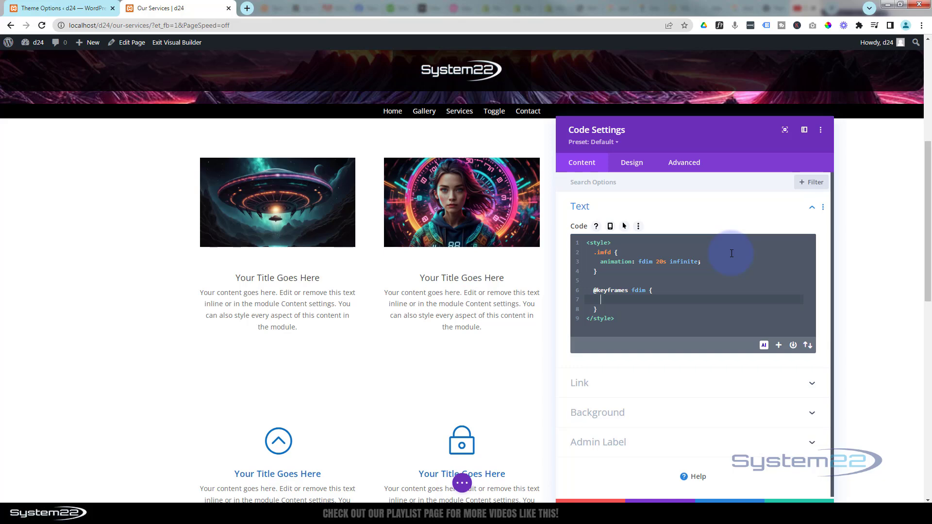
{"action": "type", "text": "0"}
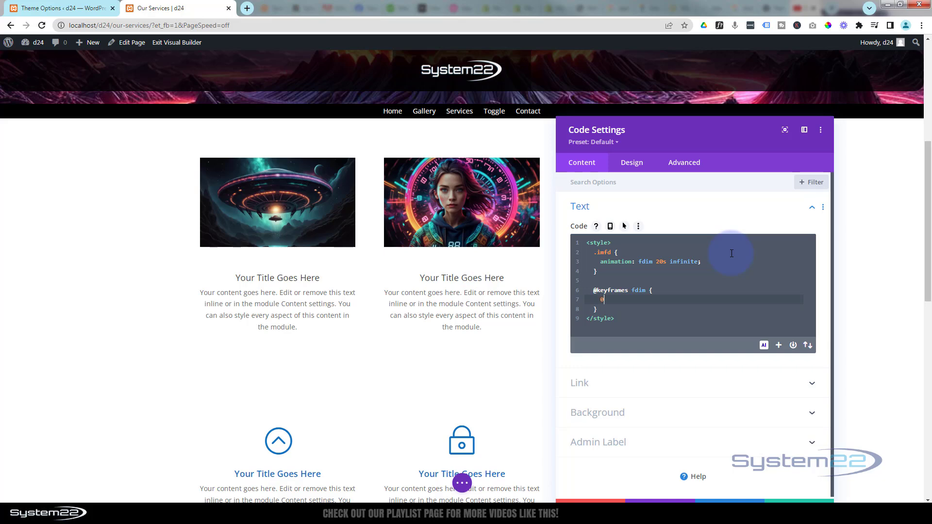
{"action": "type", "text": "%"}
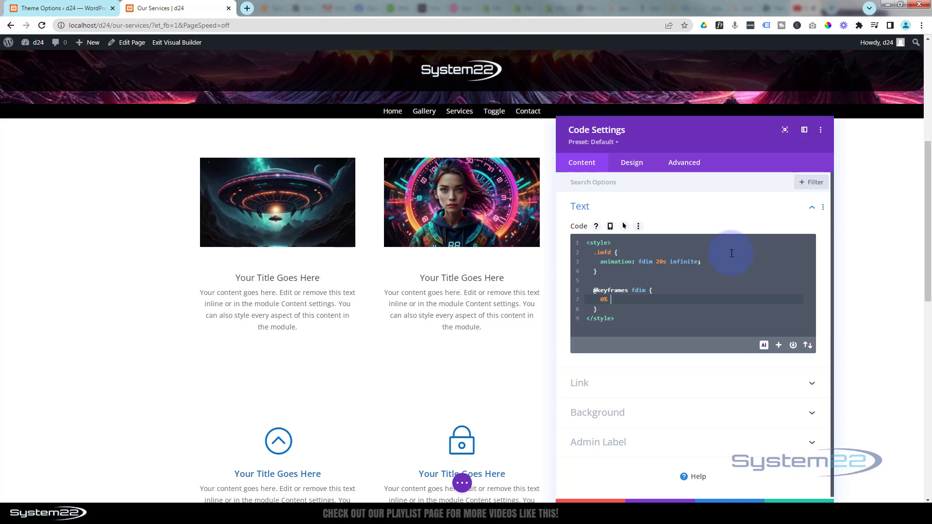
{"action": "type", "text": "{ }"}
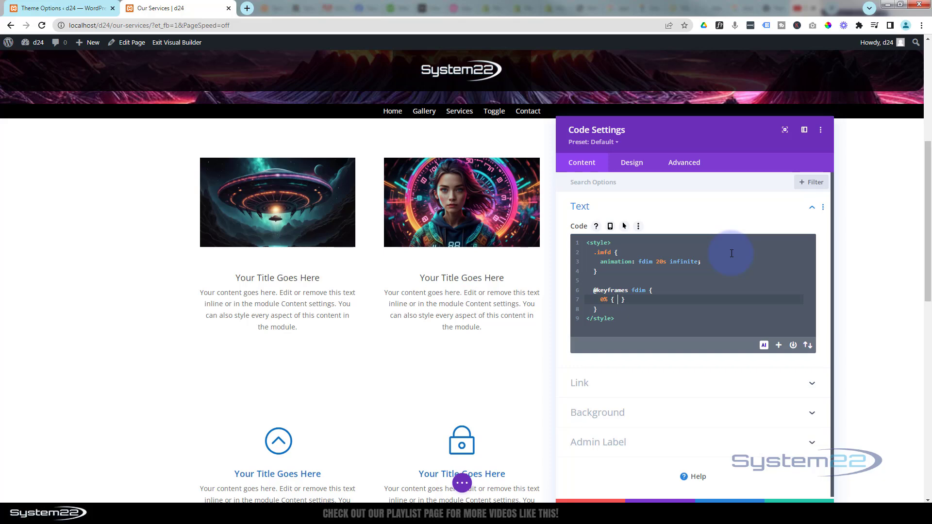
{"action": "type", "text": "opacity"}
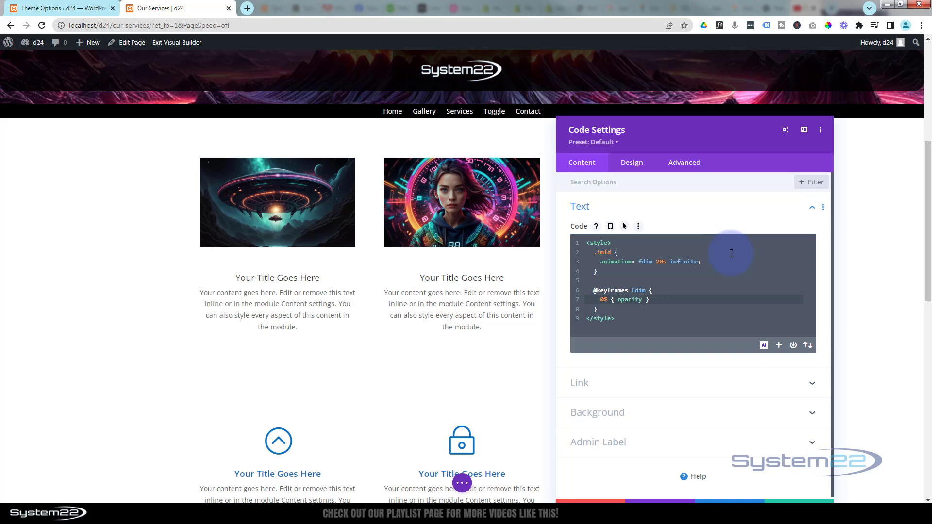
{"action": "type", "text": "1"}
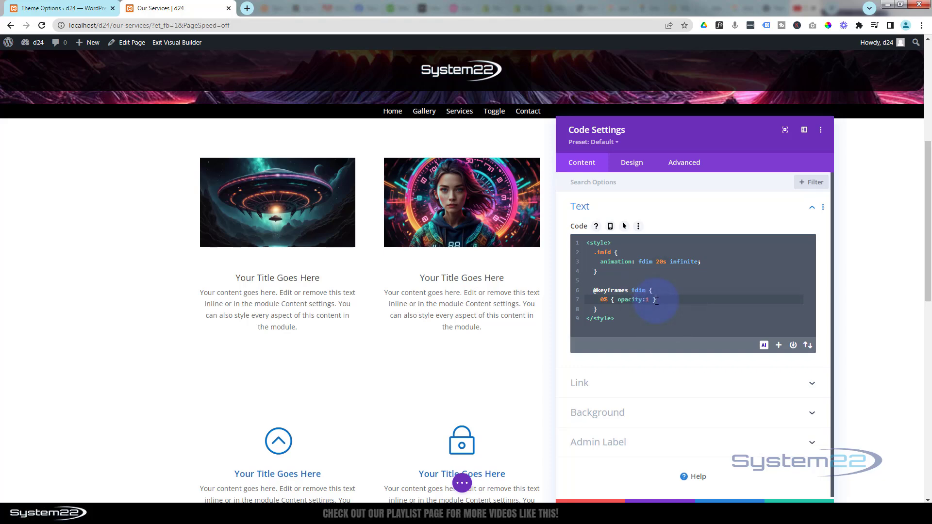
{"action": "type", "text": "0% { opacity:1 }"}
{"action": "type", "text": "50% { opacity:0 }"}
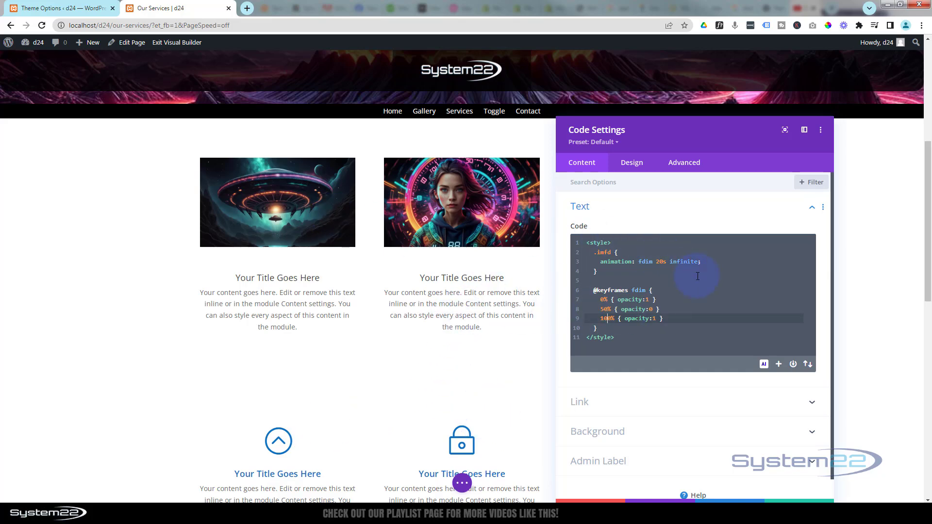
{"action": "mouse_move", "coordinate": [601, 254]}
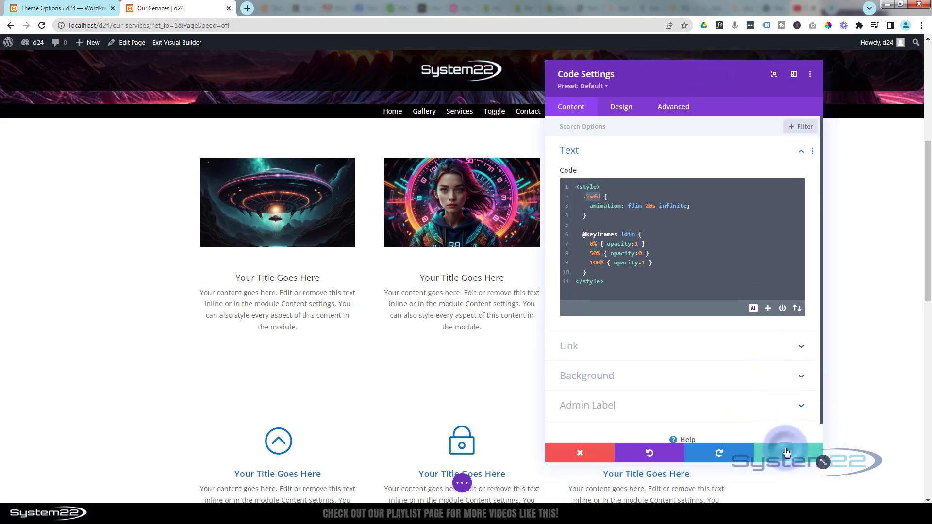
Save the Code module, then give the first image module CSS class imfd and save it.
{"action": "left_click", "coordinate": [579, 453]}
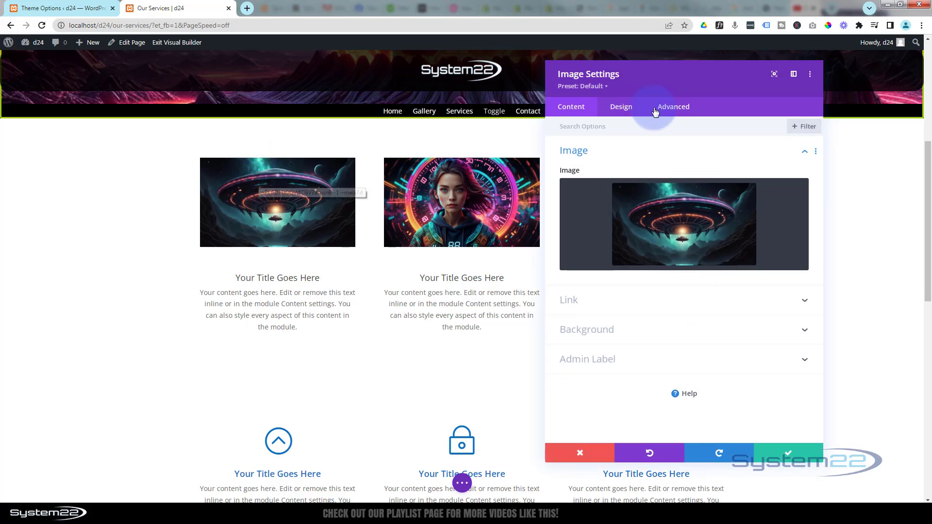
{"action": "left_click", "coordinate": [673, 107]}
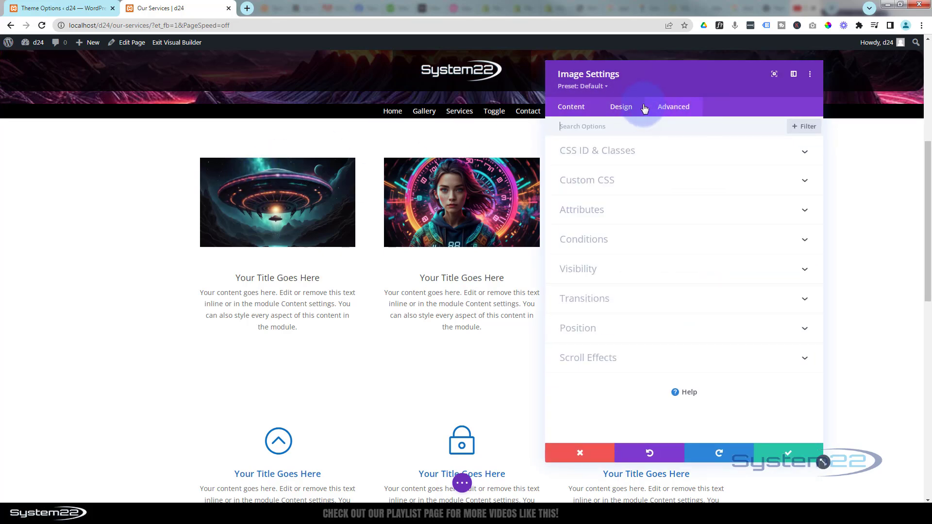
{"action": "left_click", "coordinate": [673, 106]}
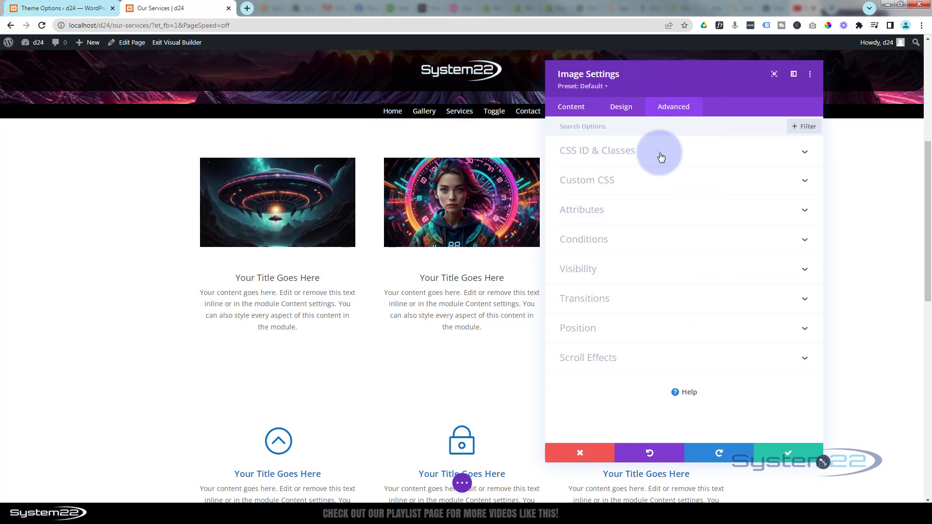
{"action": "left_click", "coordinate": [597, 151]}
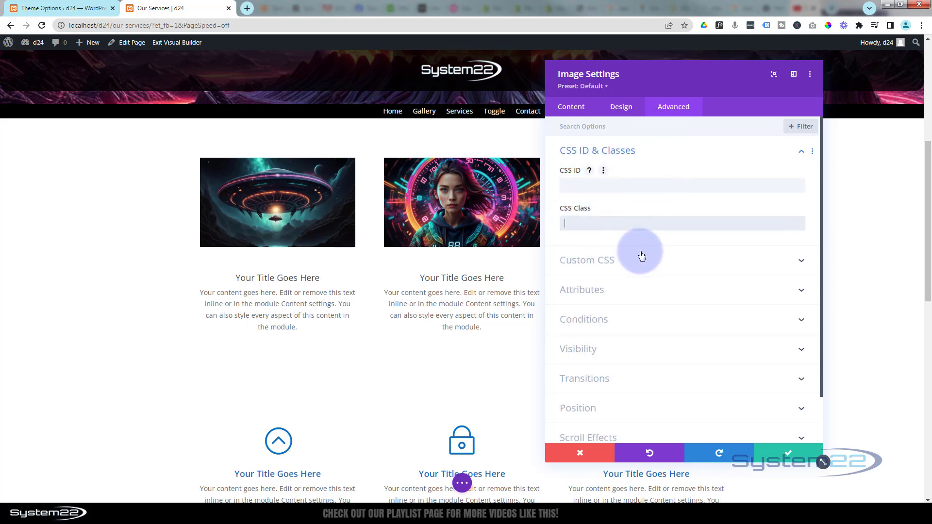
{"action": "mouse_move", "coordinate": [428, 232]}
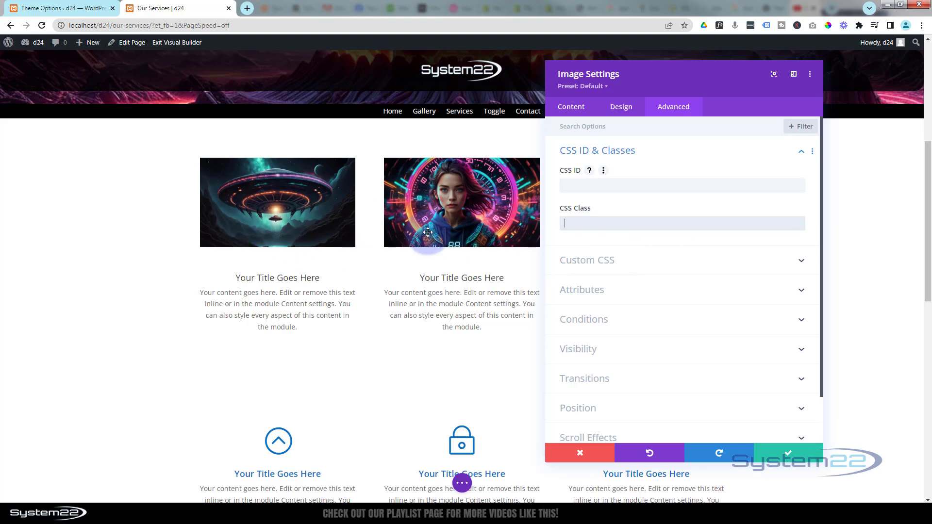
{"action": "type", "text": "imfd"}
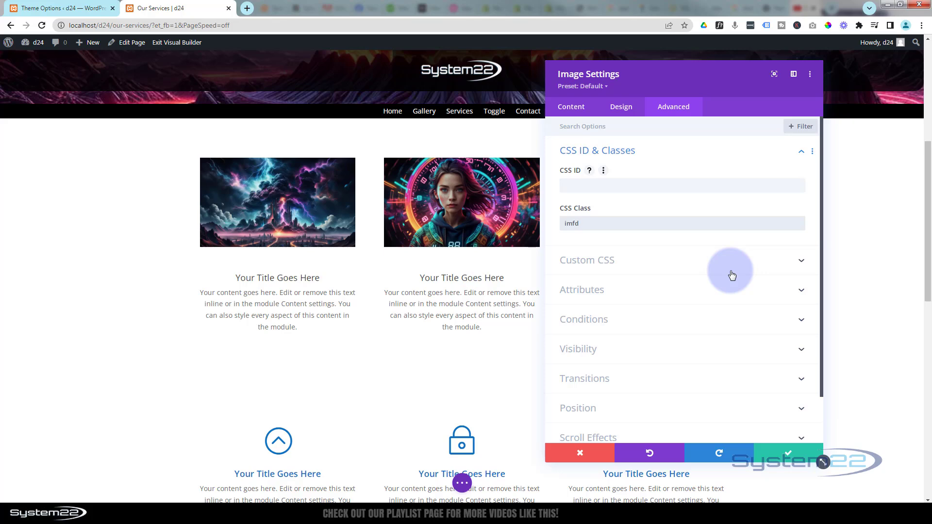
{"action": "left_click", "coordinate": [682, 222]}
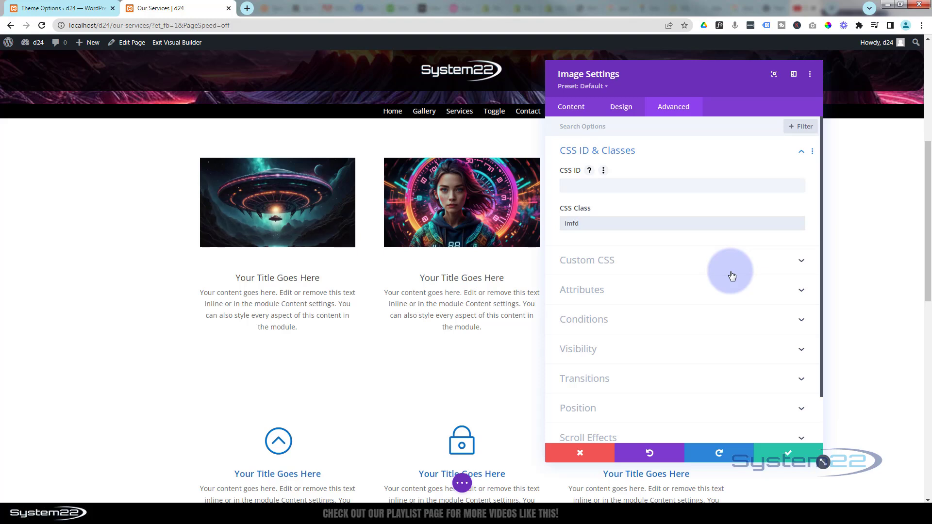
{"action": "left_click", "coordinate": [787, 453]}
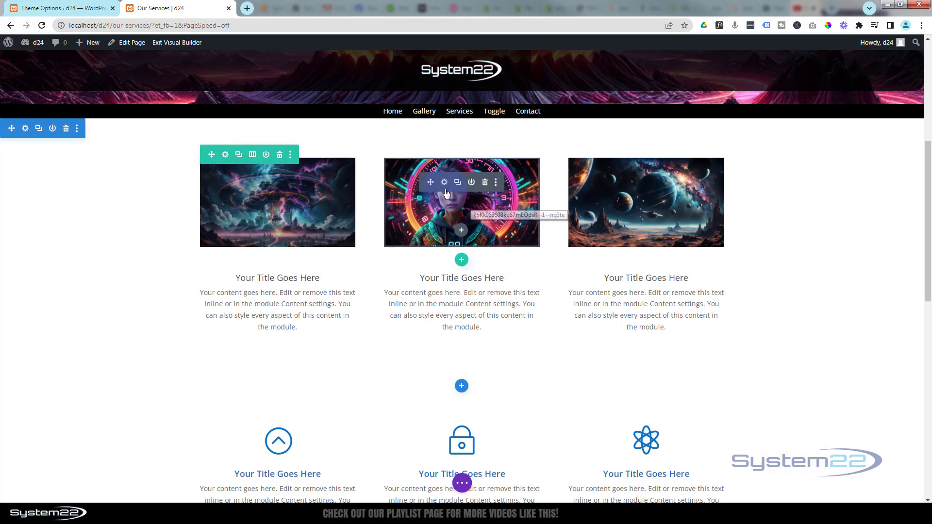
Assign CSS class imfd to the middle and right image modules.
{"action": "left_click", "coordinate": [443, 182]}
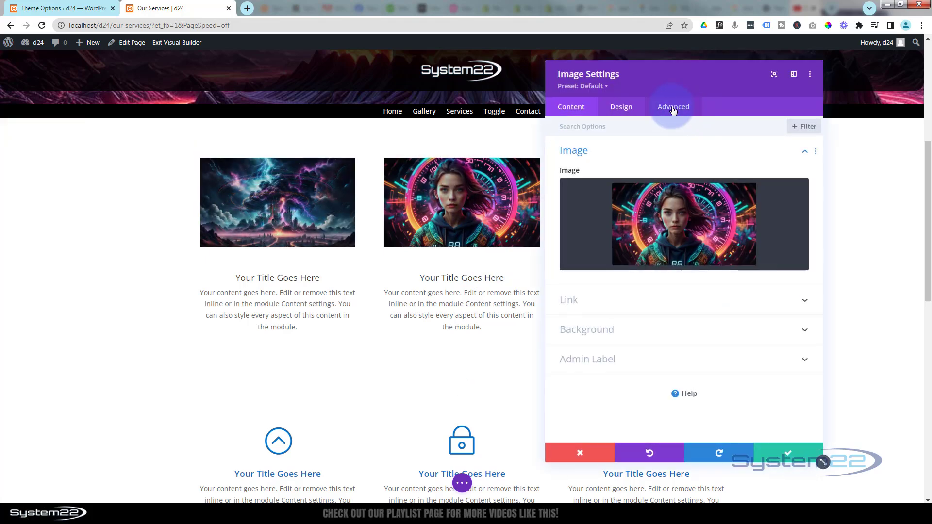
{"action": "left_click", "coordinate": [672, 106]}
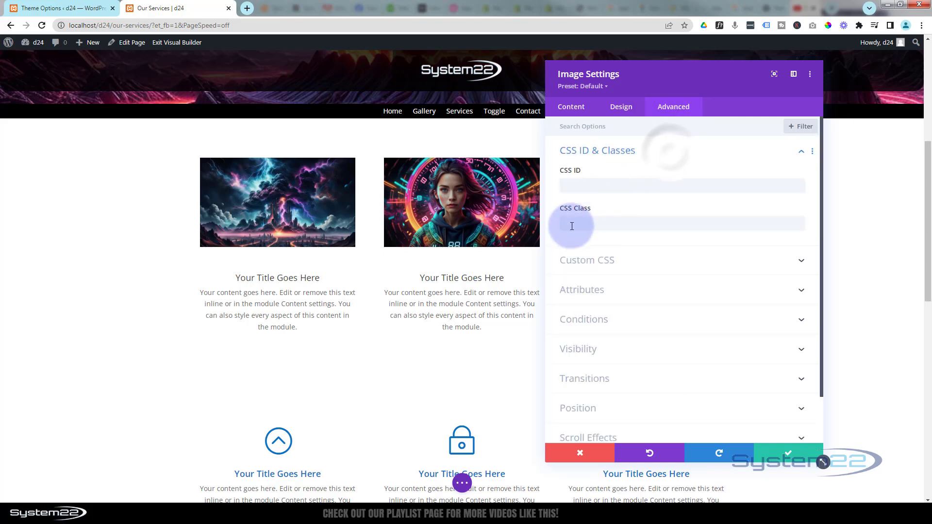
{"action": "type", "text": "imfd"}
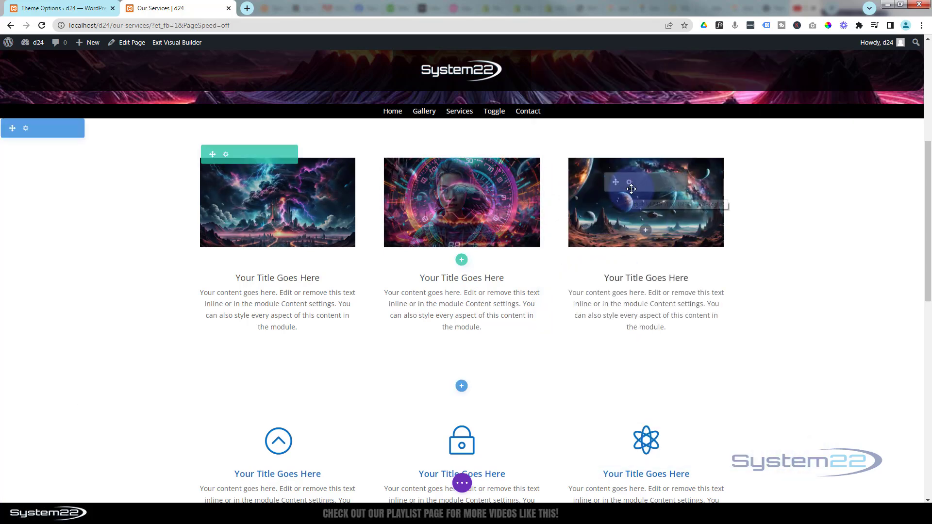
{"action": "left_click", "coordinate": [616, 182]}
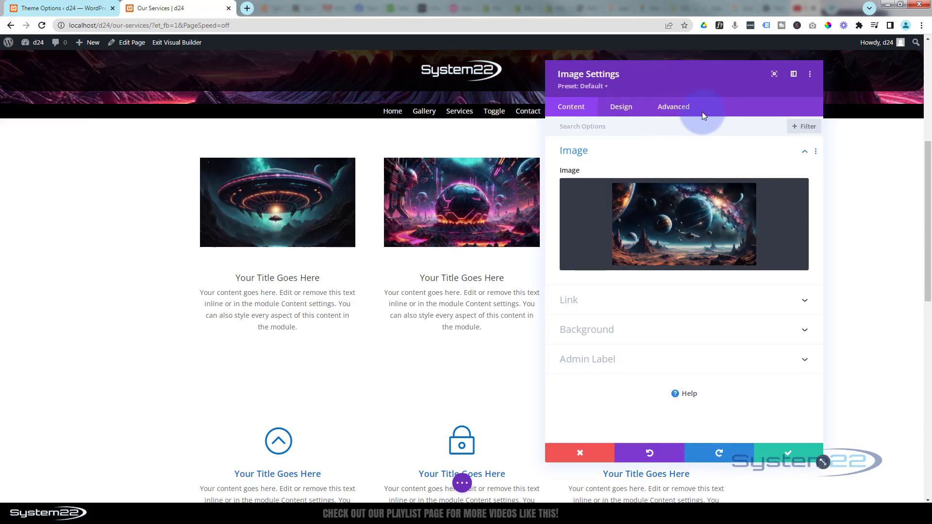
{"action": "left_click", "coordinate": [673, 106]}
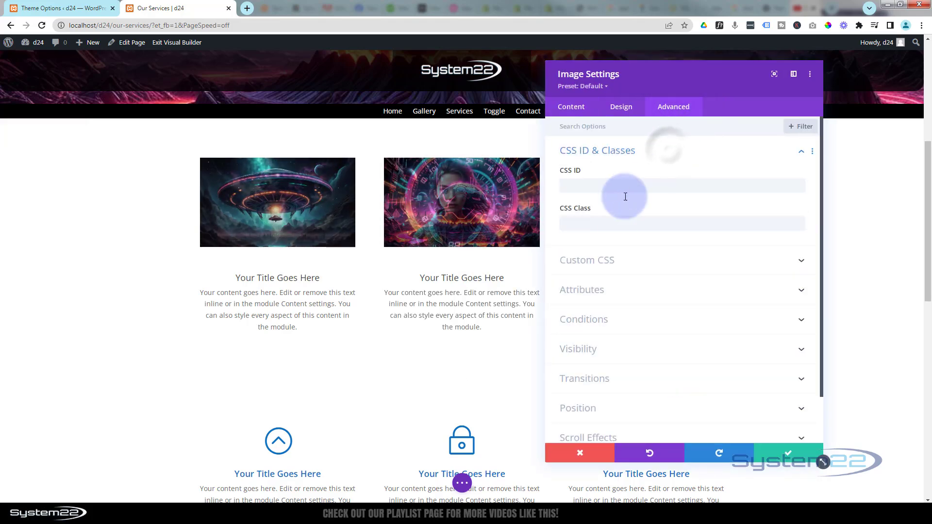
{"action": "type", "text": "imfd"}
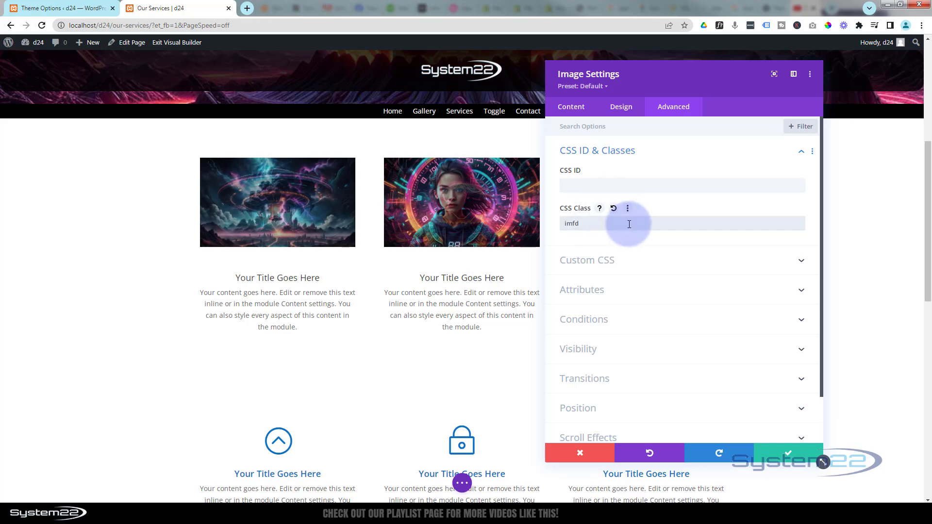
{"action": "mouse_move", "coordinate": [757, 397]}
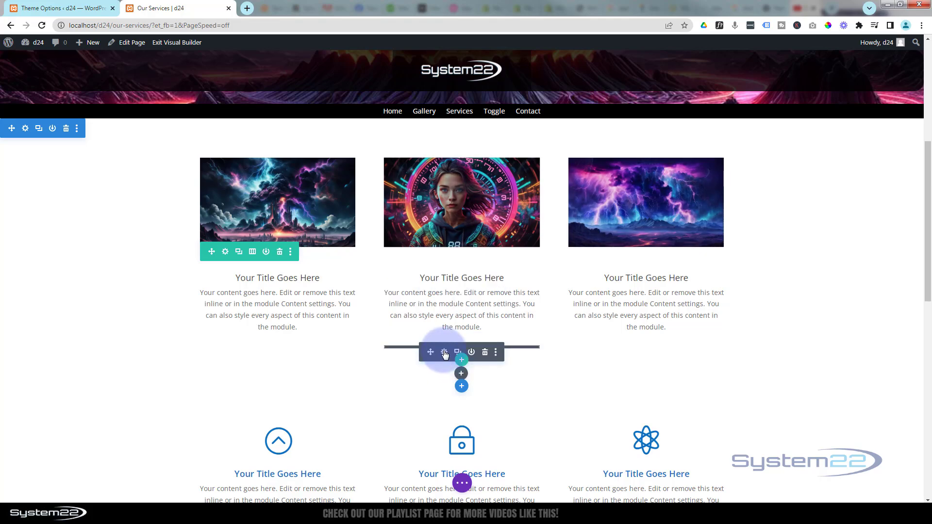
{"action": "left_click", "coordinate": [445, 352]}
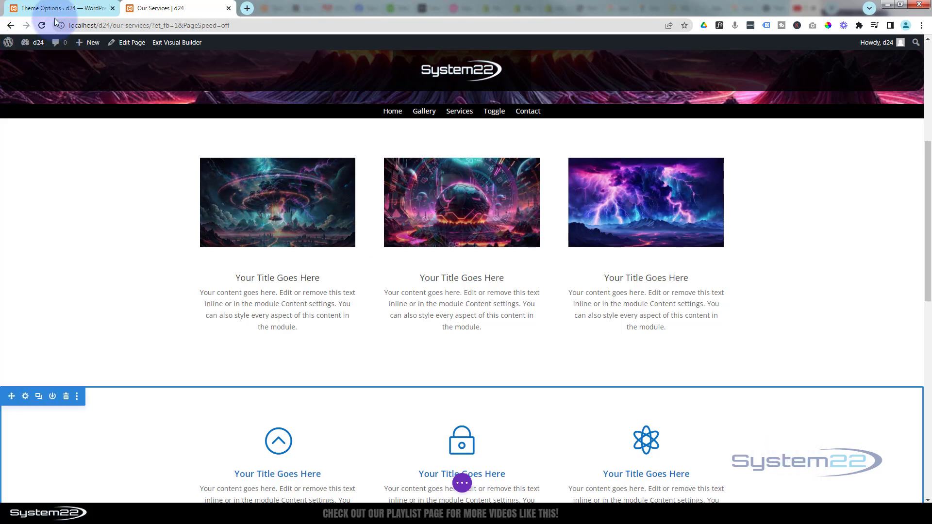
Save the Divi Theme Options custom CSS holding the .imfd rule and fdim keyframes.
{"action": "left_click", "coordinate": [59, 8]}
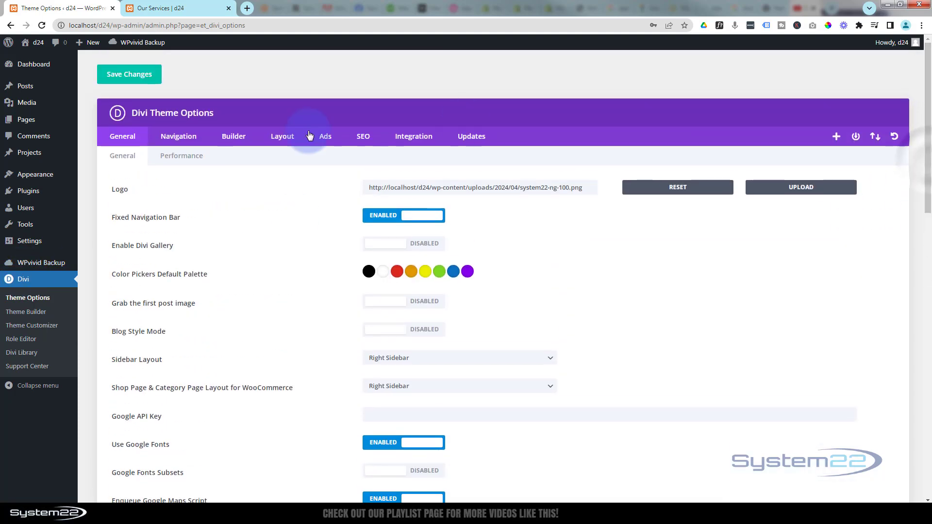
{"action": "mouse_move", "coordinate": [925, 190]}
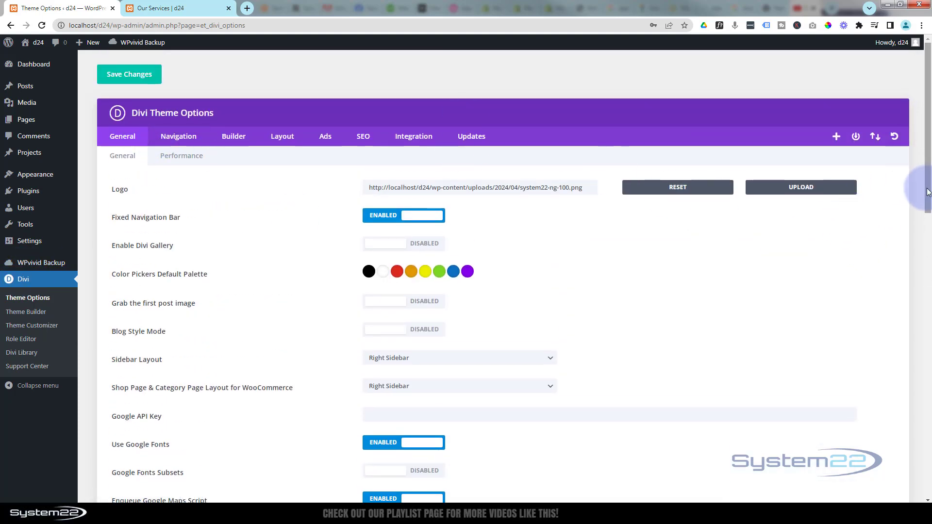
{"action": "scroll", "scroll_direction": "down", "scroll_amount": 3}
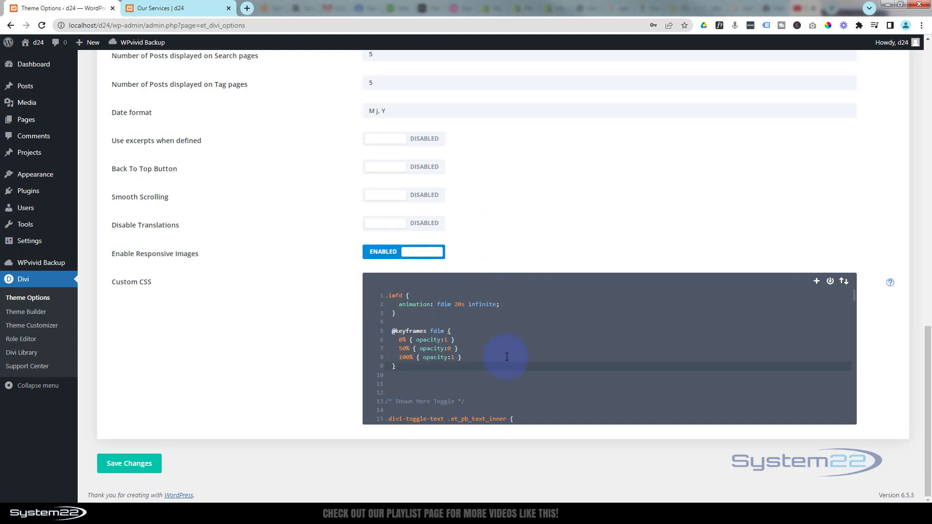
{"action": "left_click", "coordinate": [130, 463]}
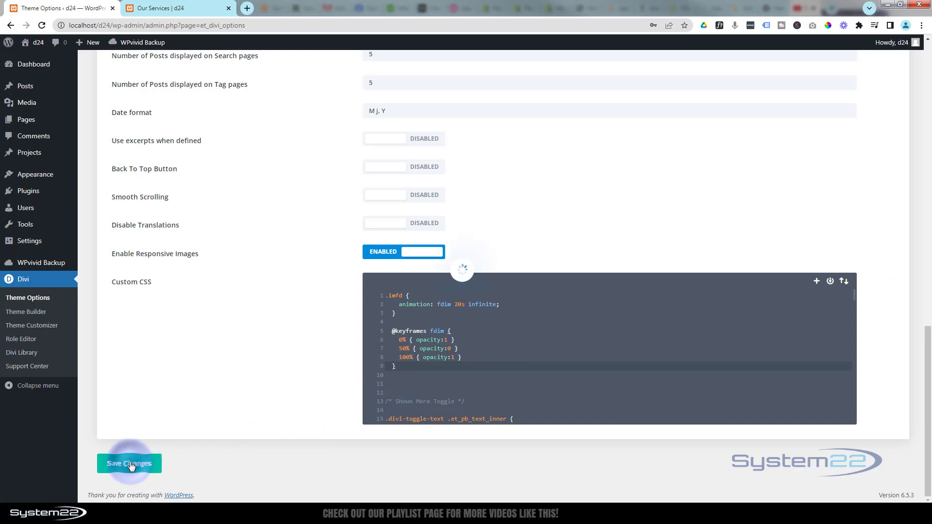
{"action": "left_click", "coordinate": [129, 463]}
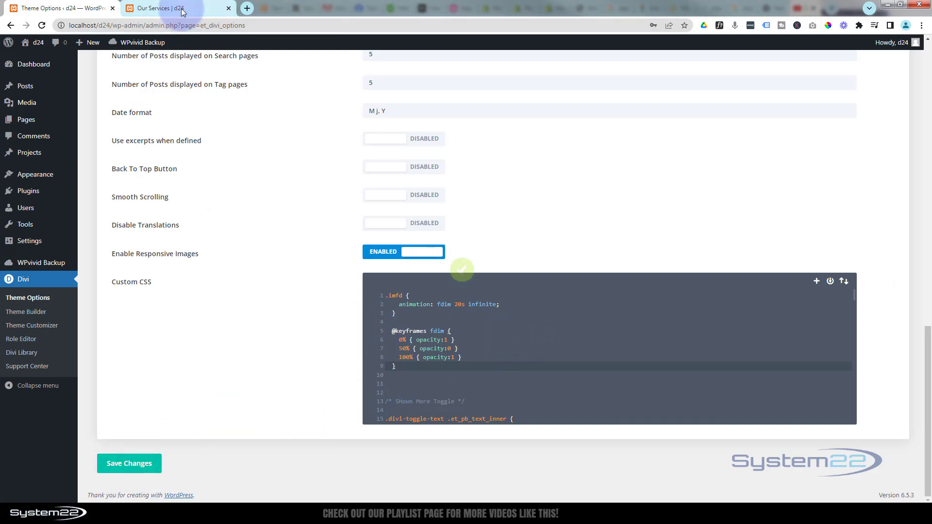
{"action": "mouse_move", "coordinate": [167, 7]}
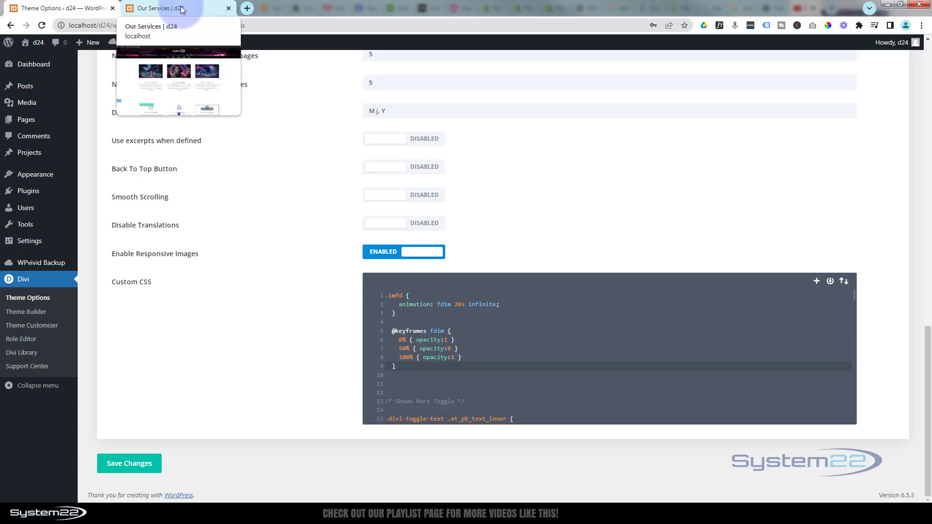
Save the Our Services page, exit the Visual Builder, and scroll to the fading image row.
{"action": "left_click", "coordinate": [175, 8]}
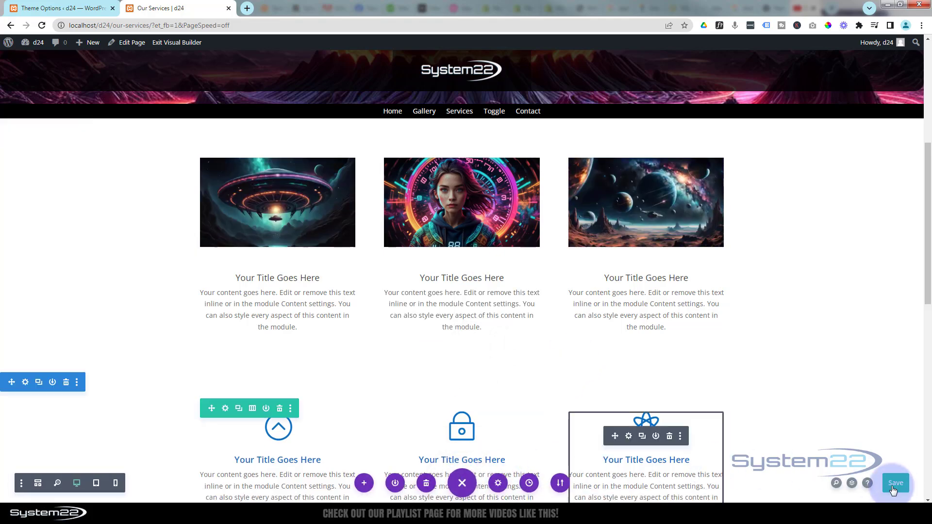
{"action": "left_click", "coordinate": [895, 482]}
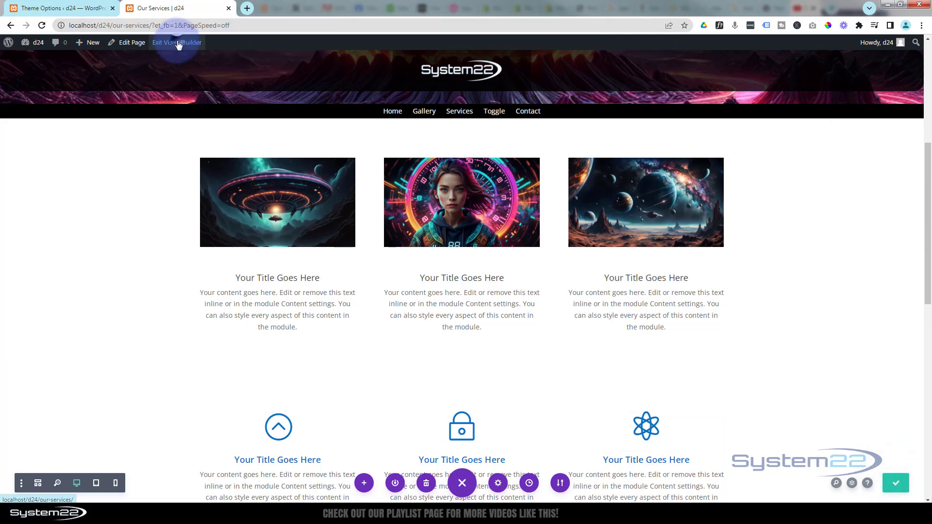
{"action": "left_click", "coordinate": [176, 43]}
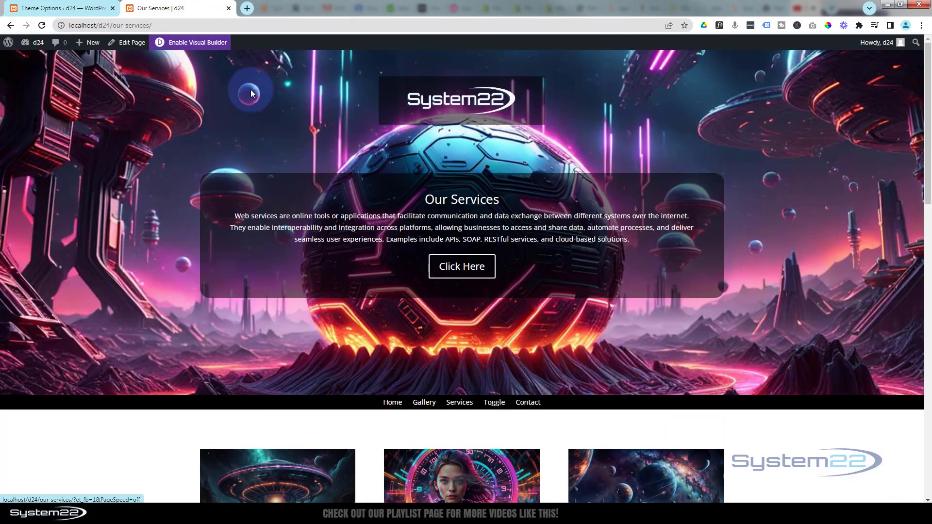
{"action": "scroll", "scroll_direction": "down", "scroll_amount": 3}
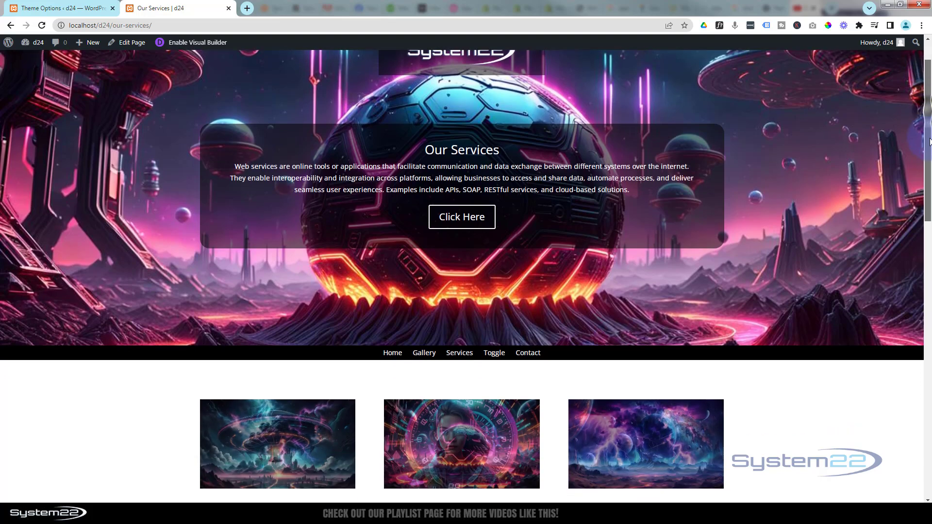
{"action": "scroll", "scroll_direction": "down", "scroll_amount": 3}
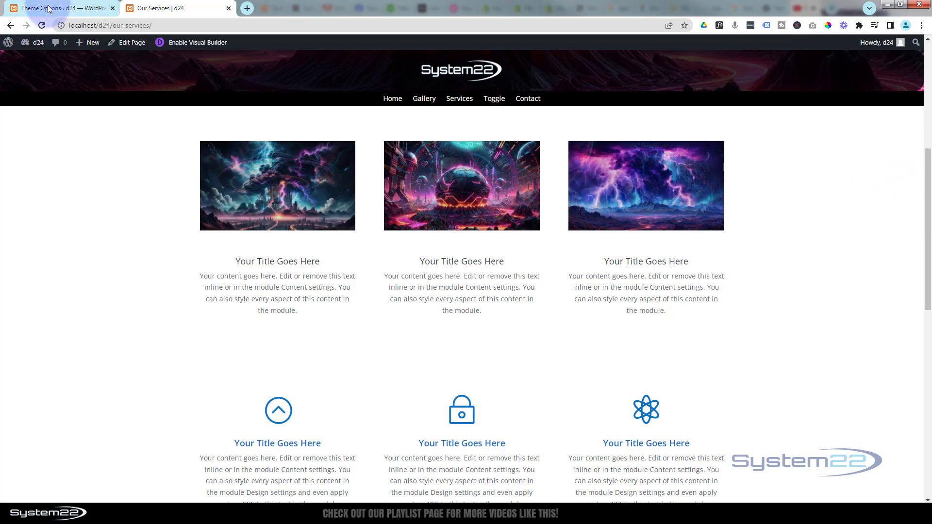
{"action": "left_click", "coordinate": [56, 8]}
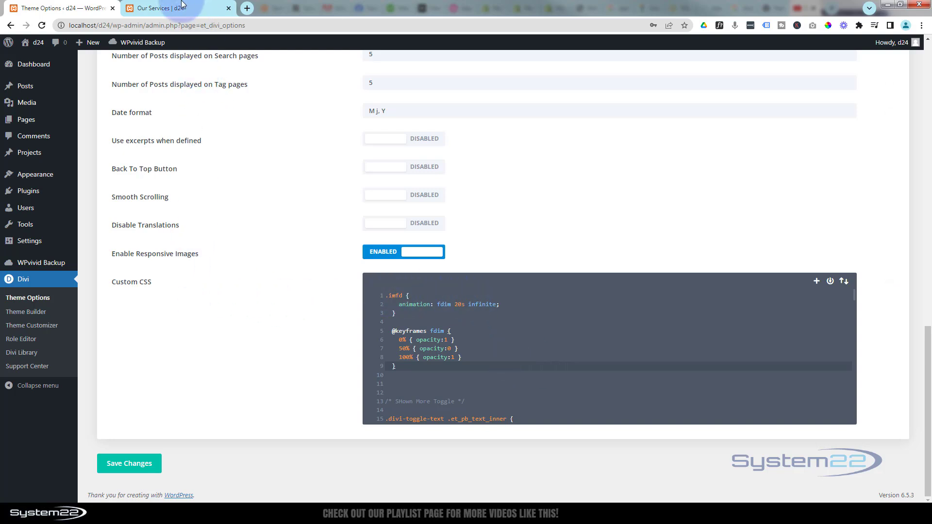
{"action": "left_click", "coordinate": [154, 8]}
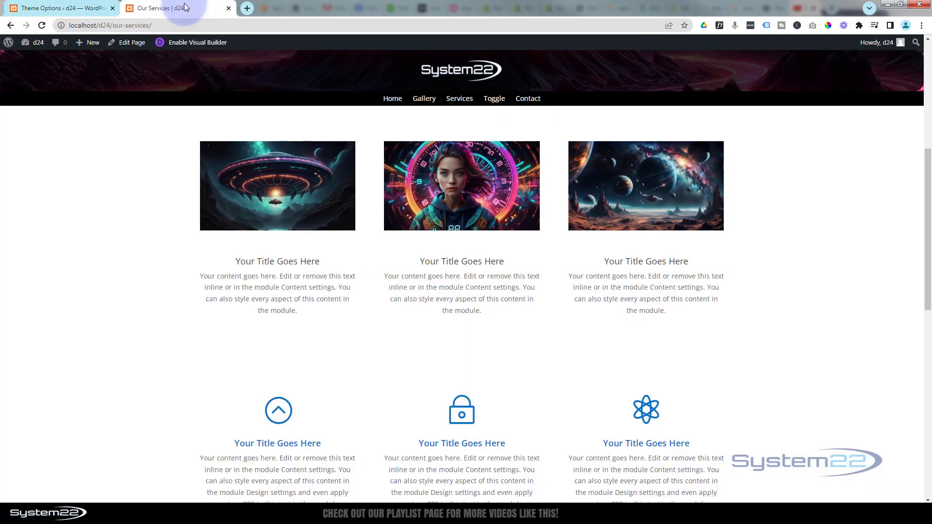